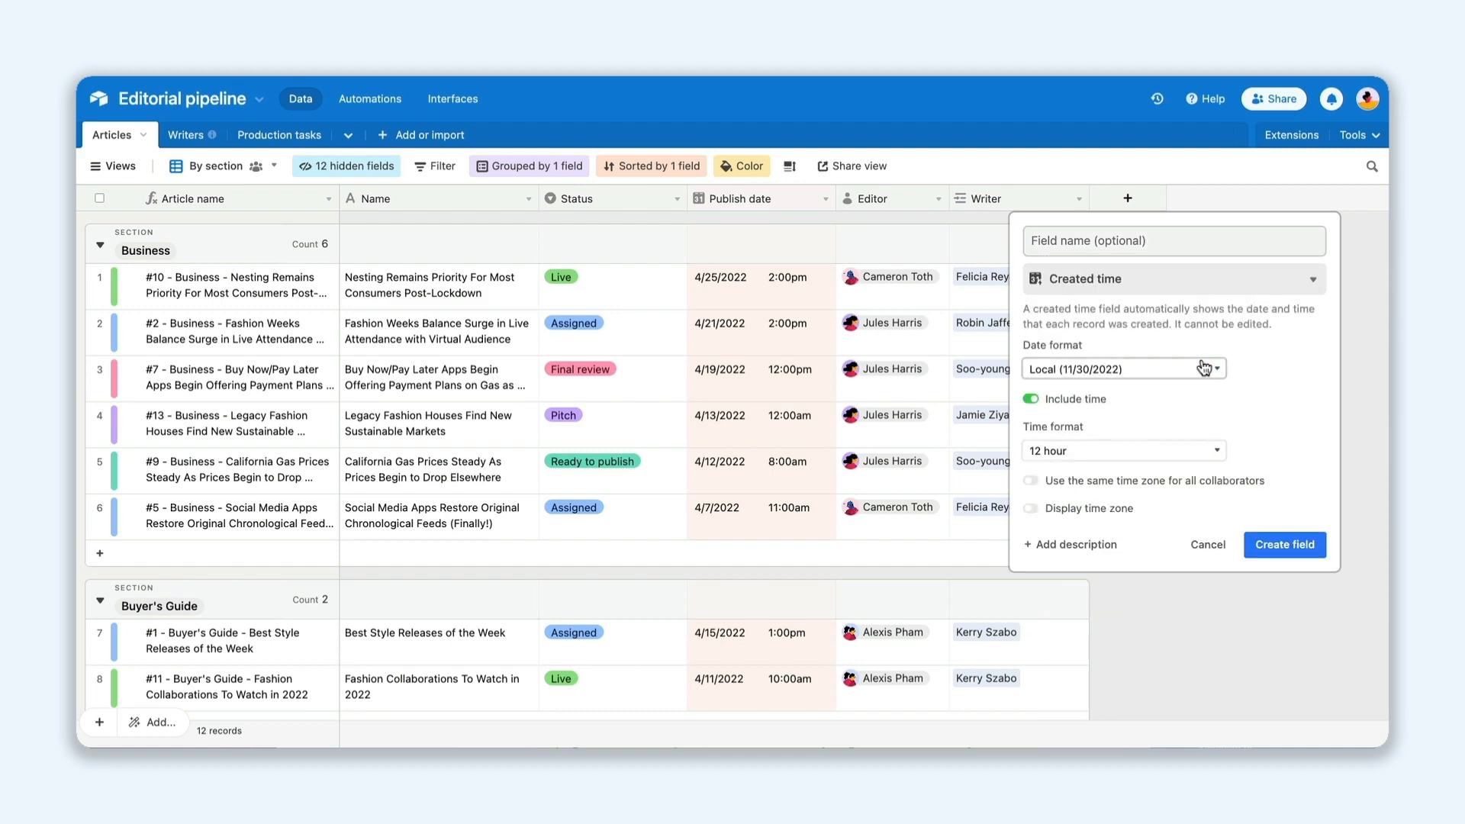
Add Created time and Last modified by fields to the Articles table.
{"action": "left_click", "coordinate": [1283, 544]}
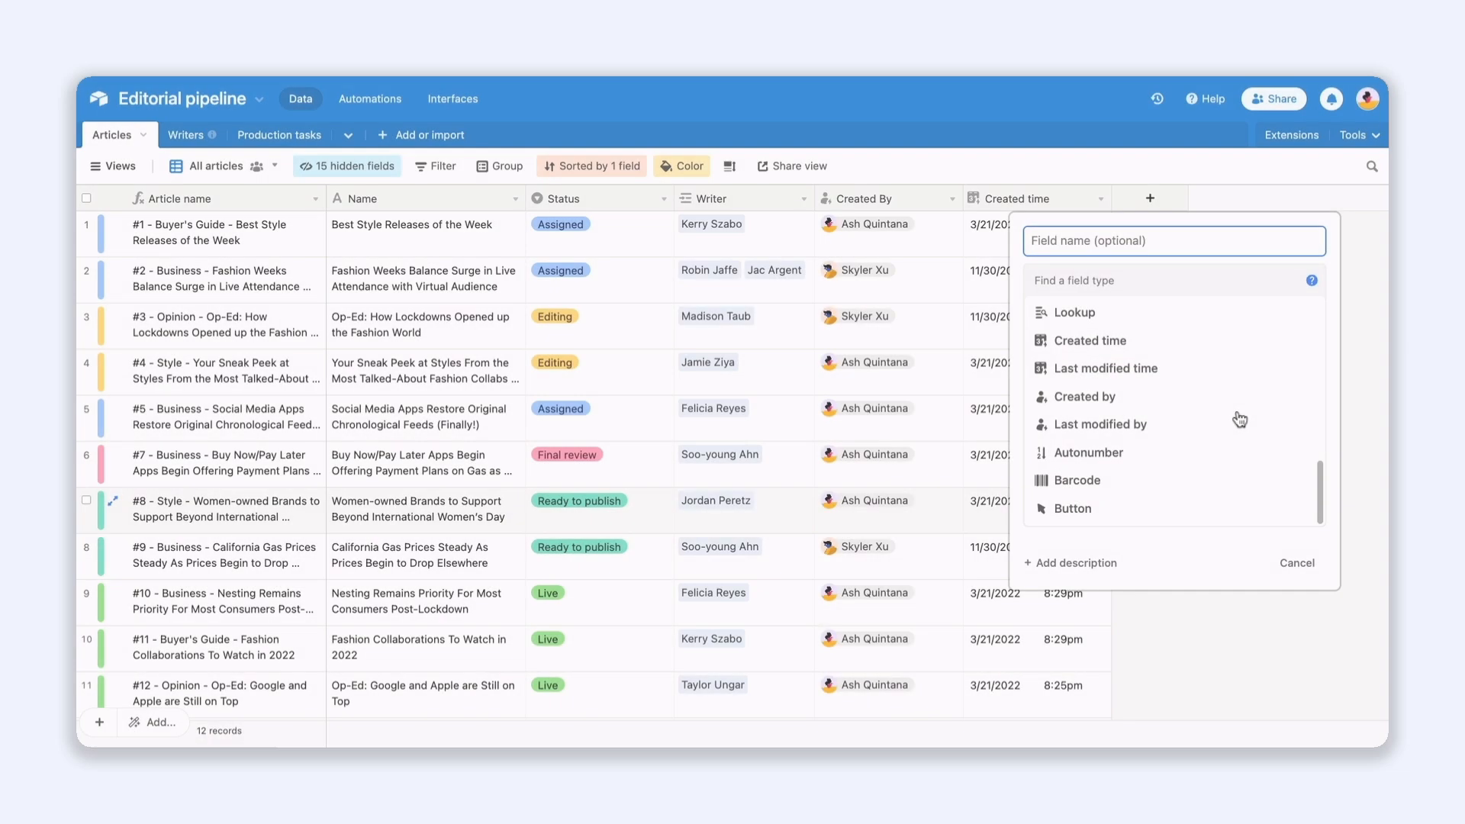
{"action": "left_click", "coordinate": [1100, 424]}
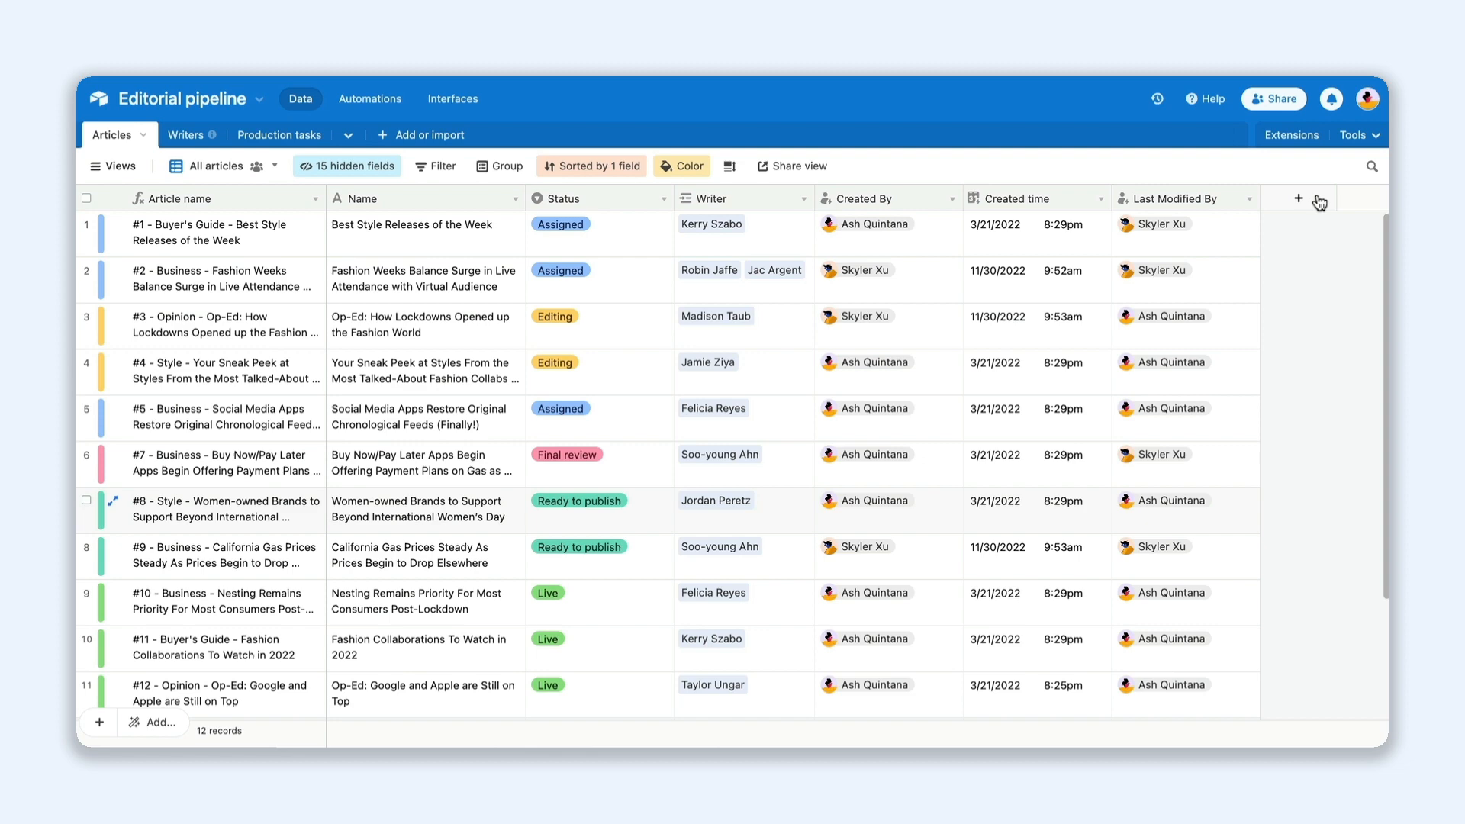
Switch to the Virgo Industries Product Launch Ops base and its Features table.
{"action": "left_click", "coordinate": [1297, 198]}
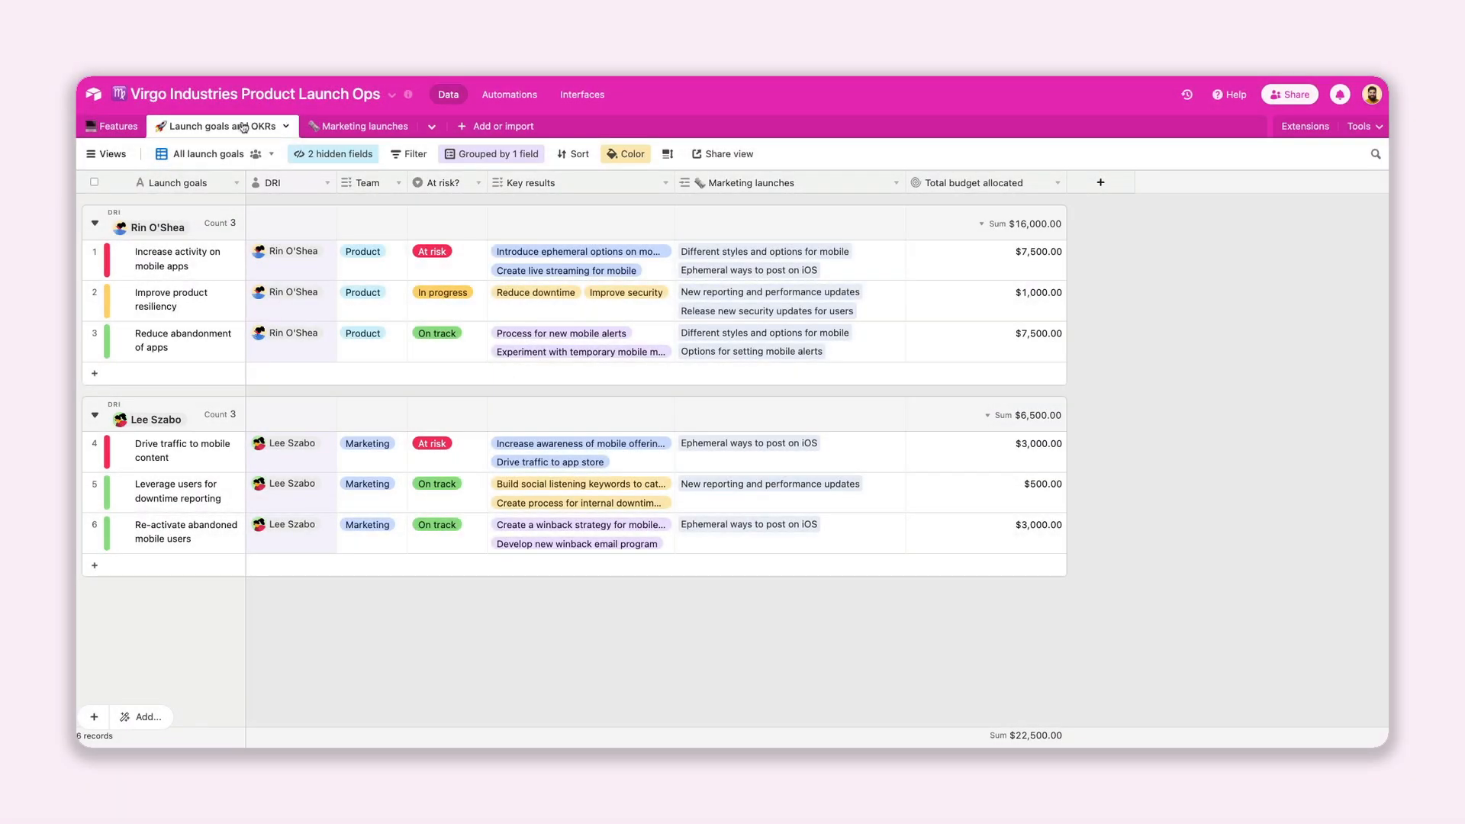
{"action": "left_click", "coordinate": [117, 127]}
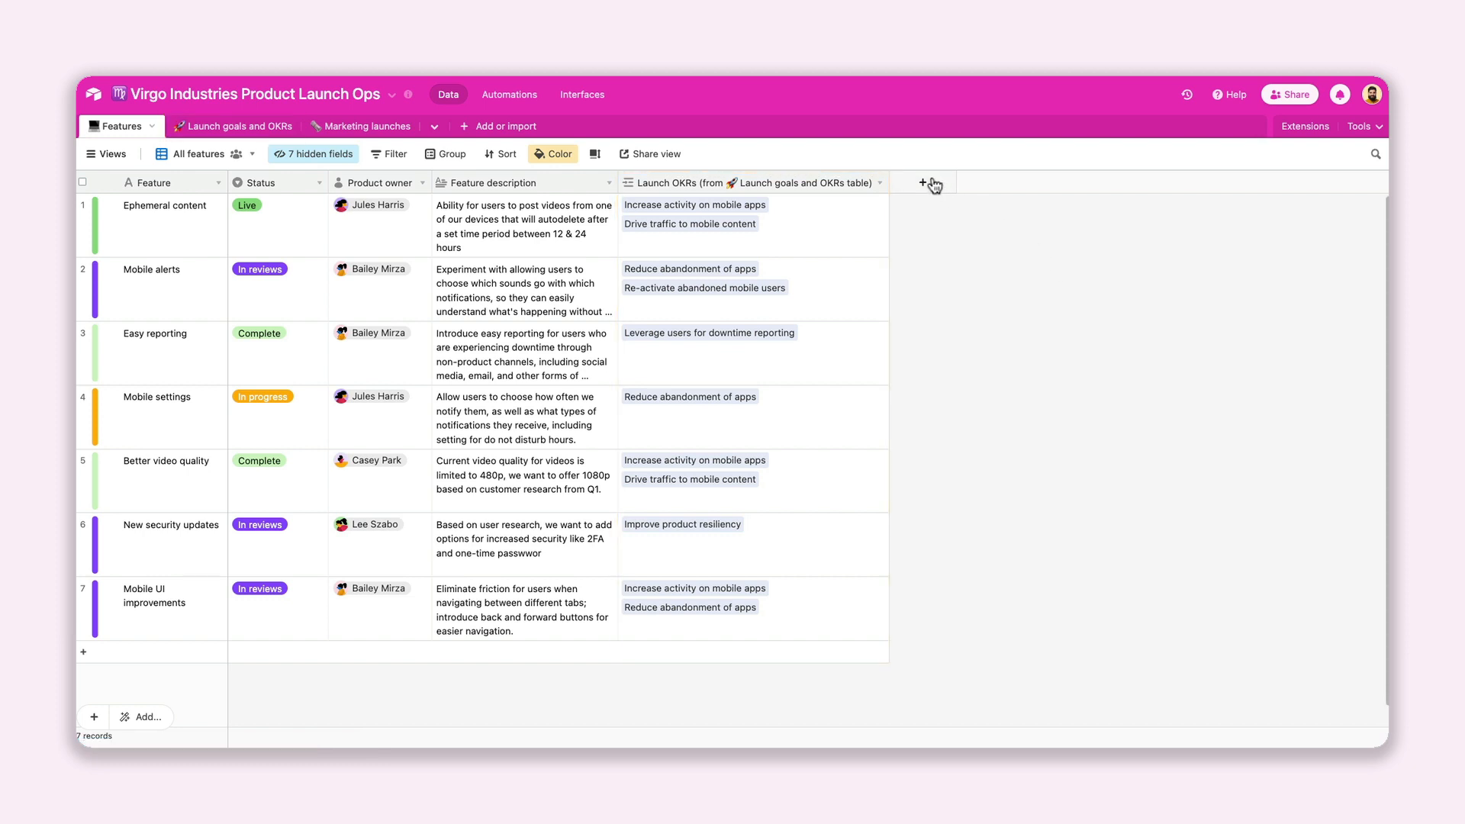
Add a # of OKRs count field counting linked Launch OKRs.
{"action": "left_click", "coordinate": [922, 181]}
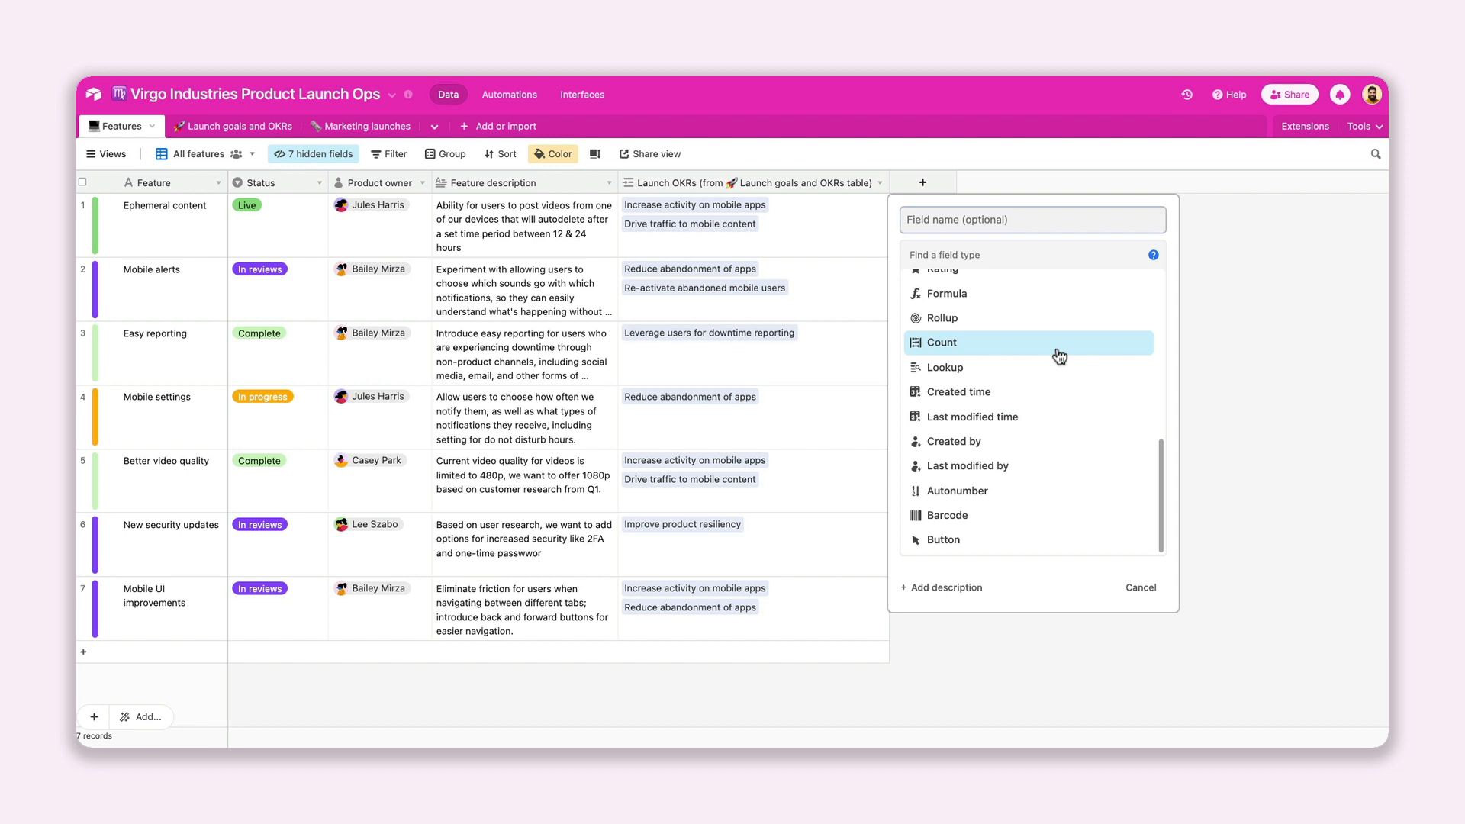
{"action": "left_click", "coordinate": [941, 342]}
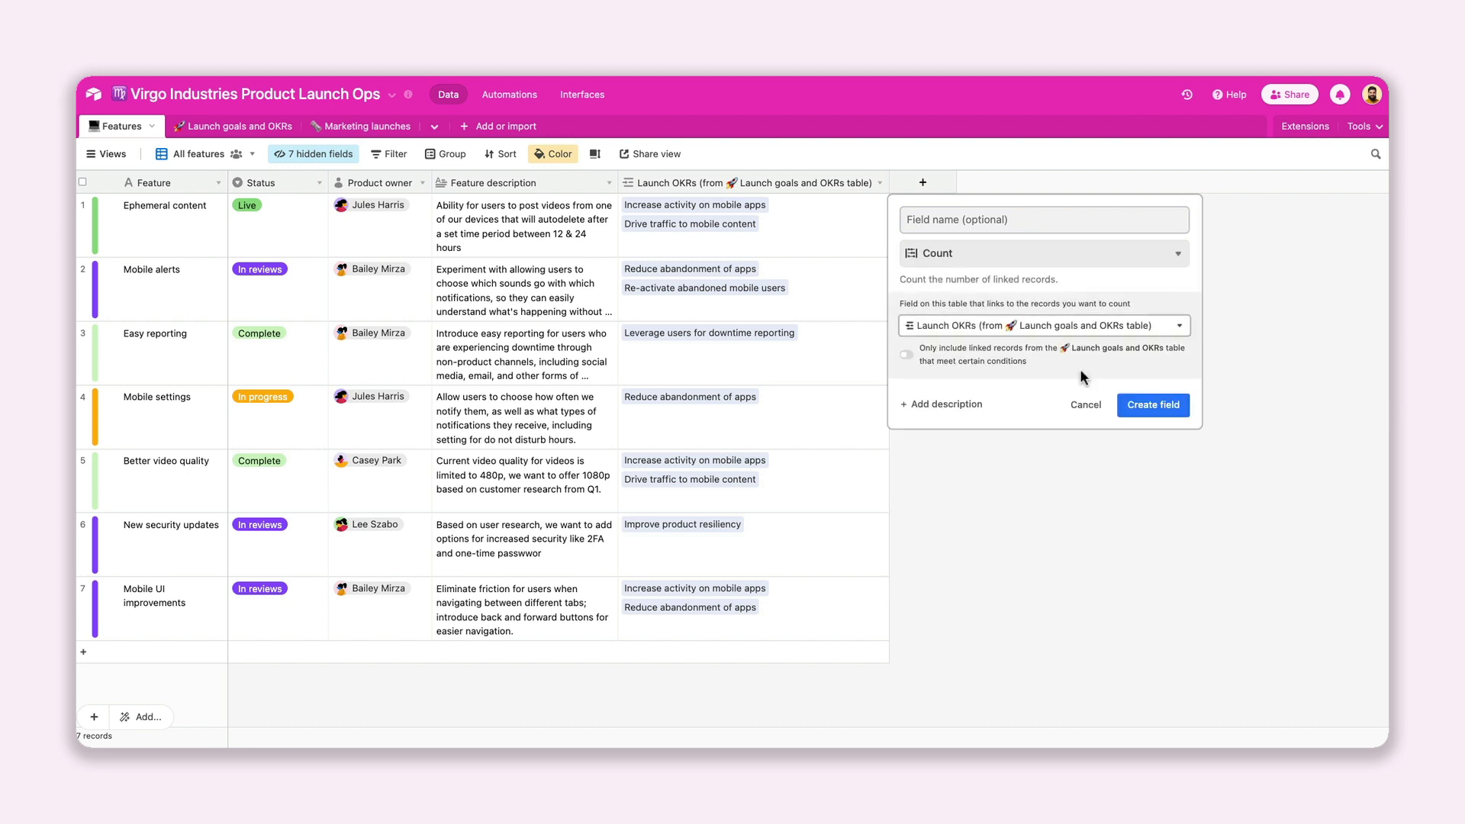
{"action": "left_click", "coordinate": [1154, 405]}
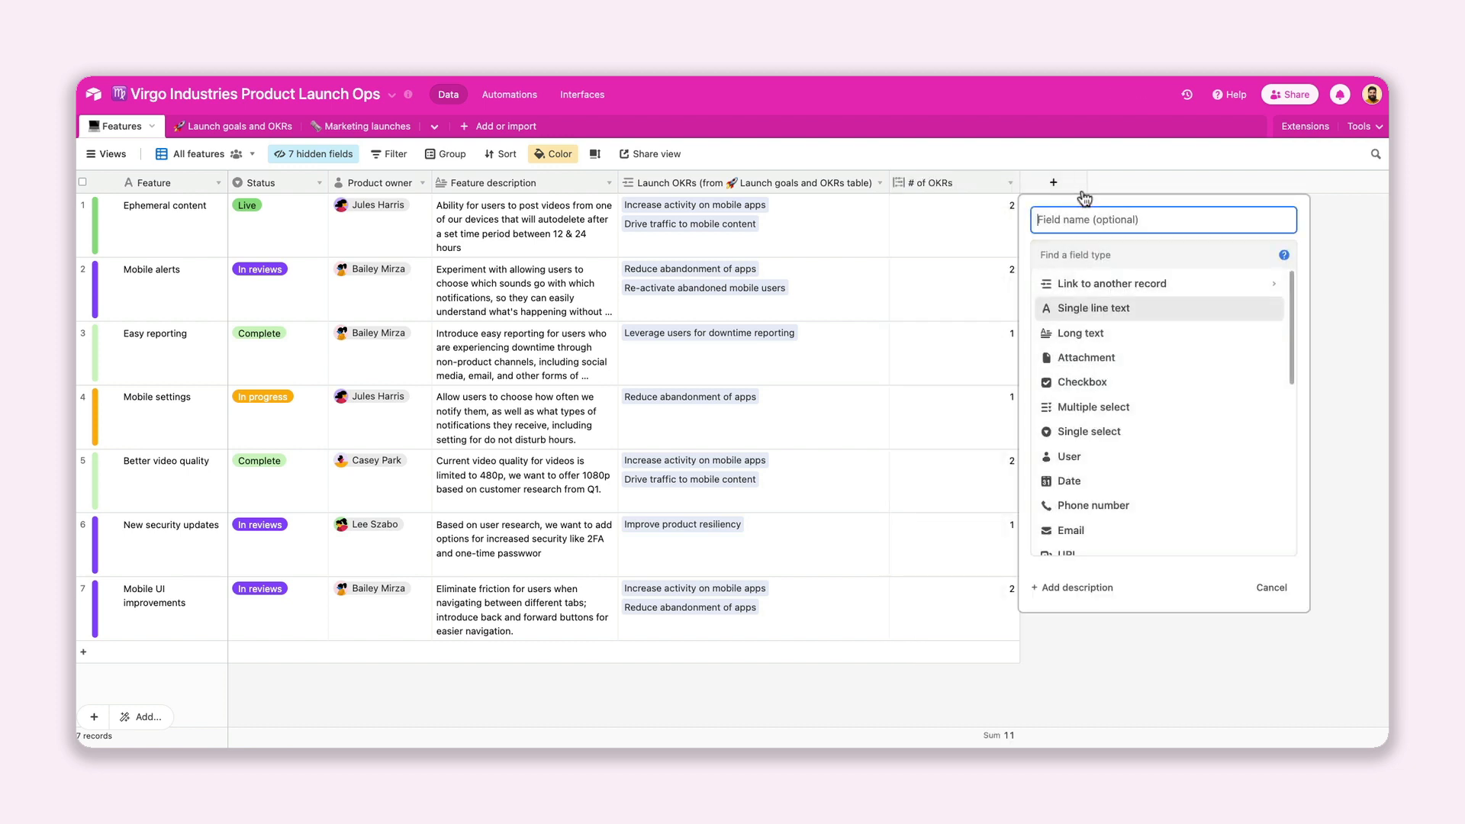
Add a Team lookup field pulled from the linked records.
{"action": "scroll", "scroll_direction": "down", "scroll_amount": 3}
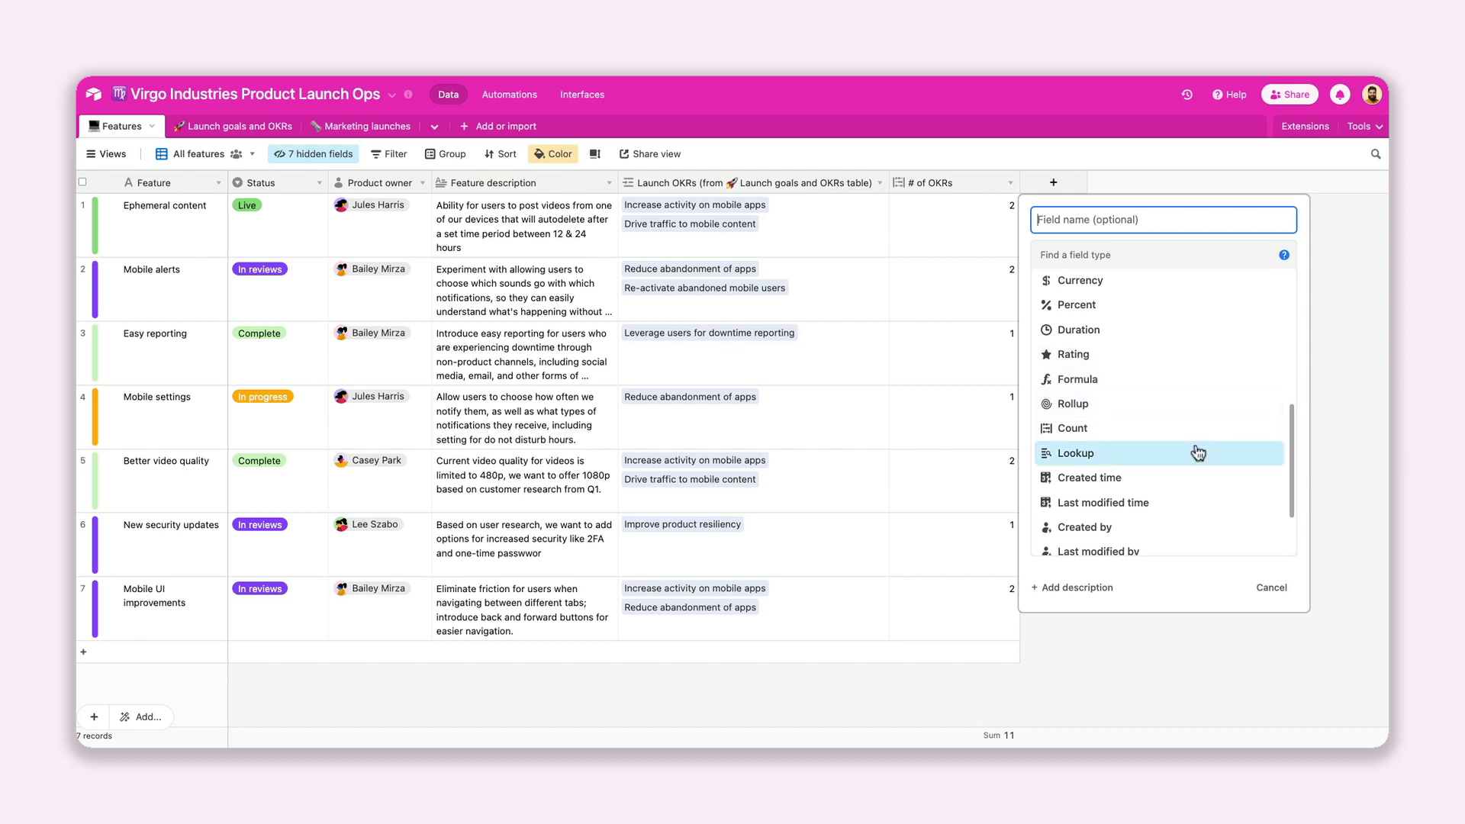
{"action": "left_click", "coordinate": [1074, 451]}
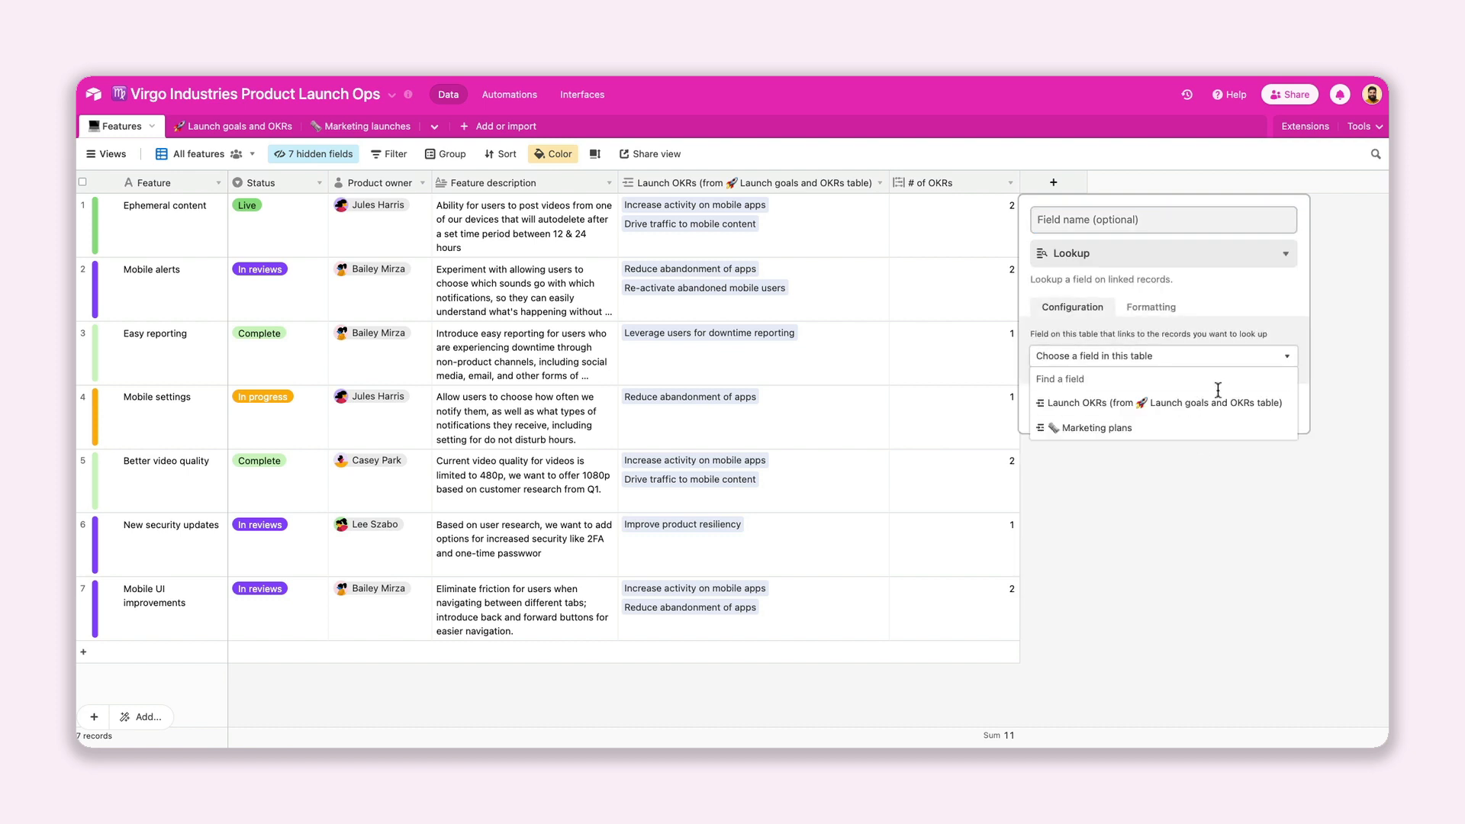
{"action": "left_click", "coordinate": [1162, 403]}
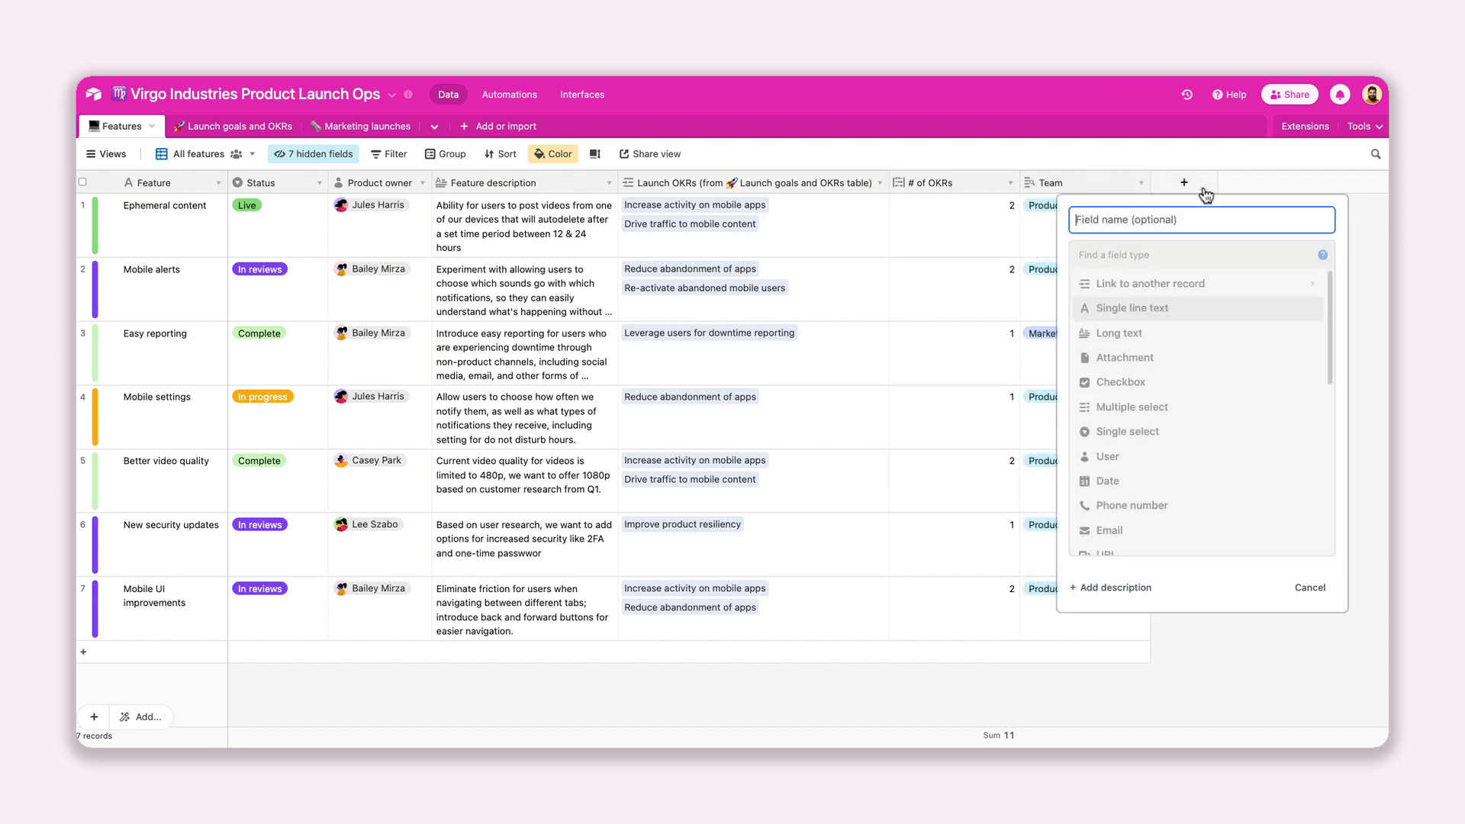
Add a Budget Rollup field summing Budget values linked through Marketing plans.
{"action": "left_click", "coordinate": [1196, 255]}
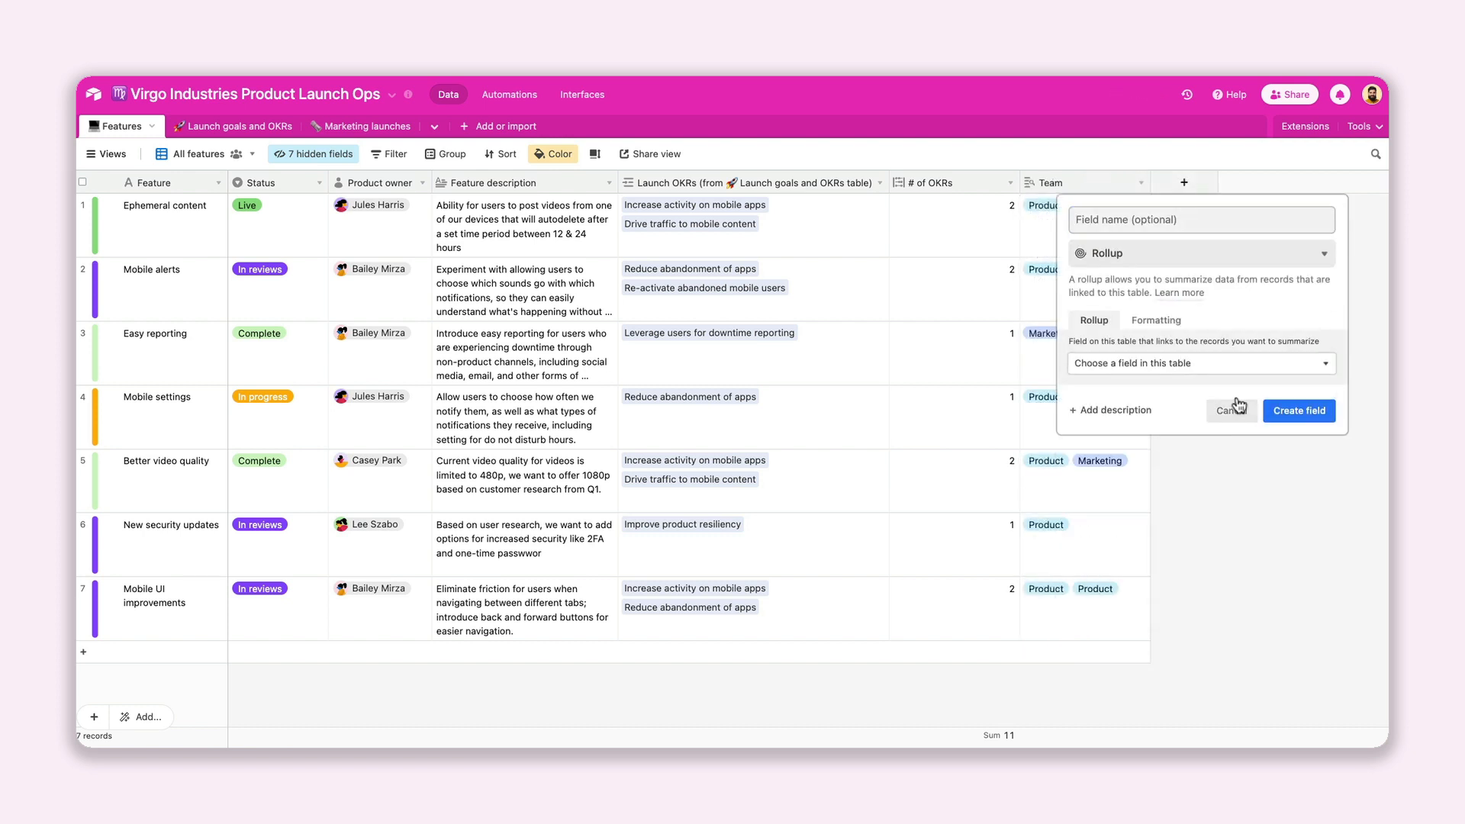
{"action": "left_click", "coordinate": [1200, 364]}
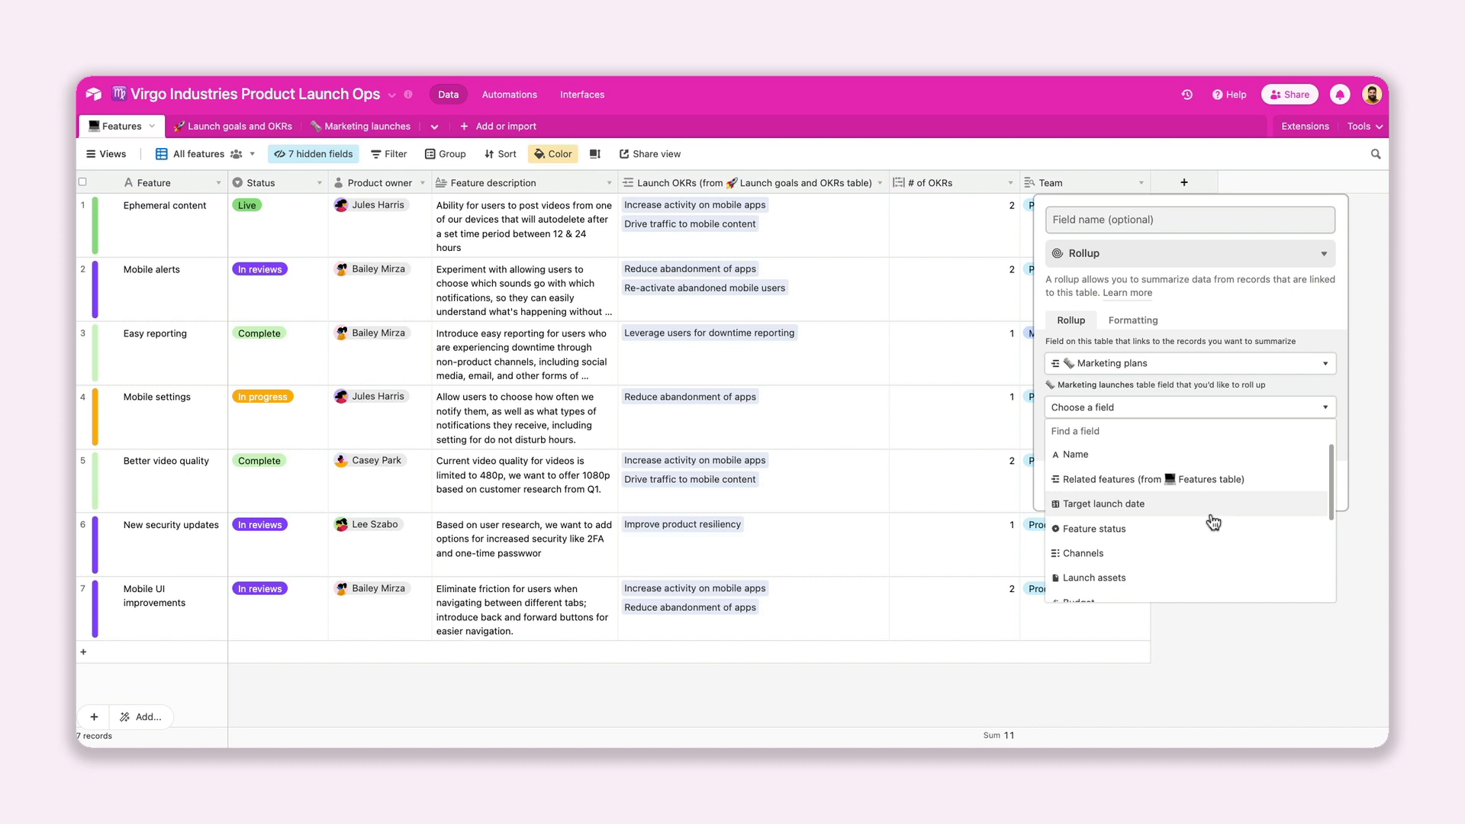
{"action": "left_click", "coordinate": [1084, 601]}
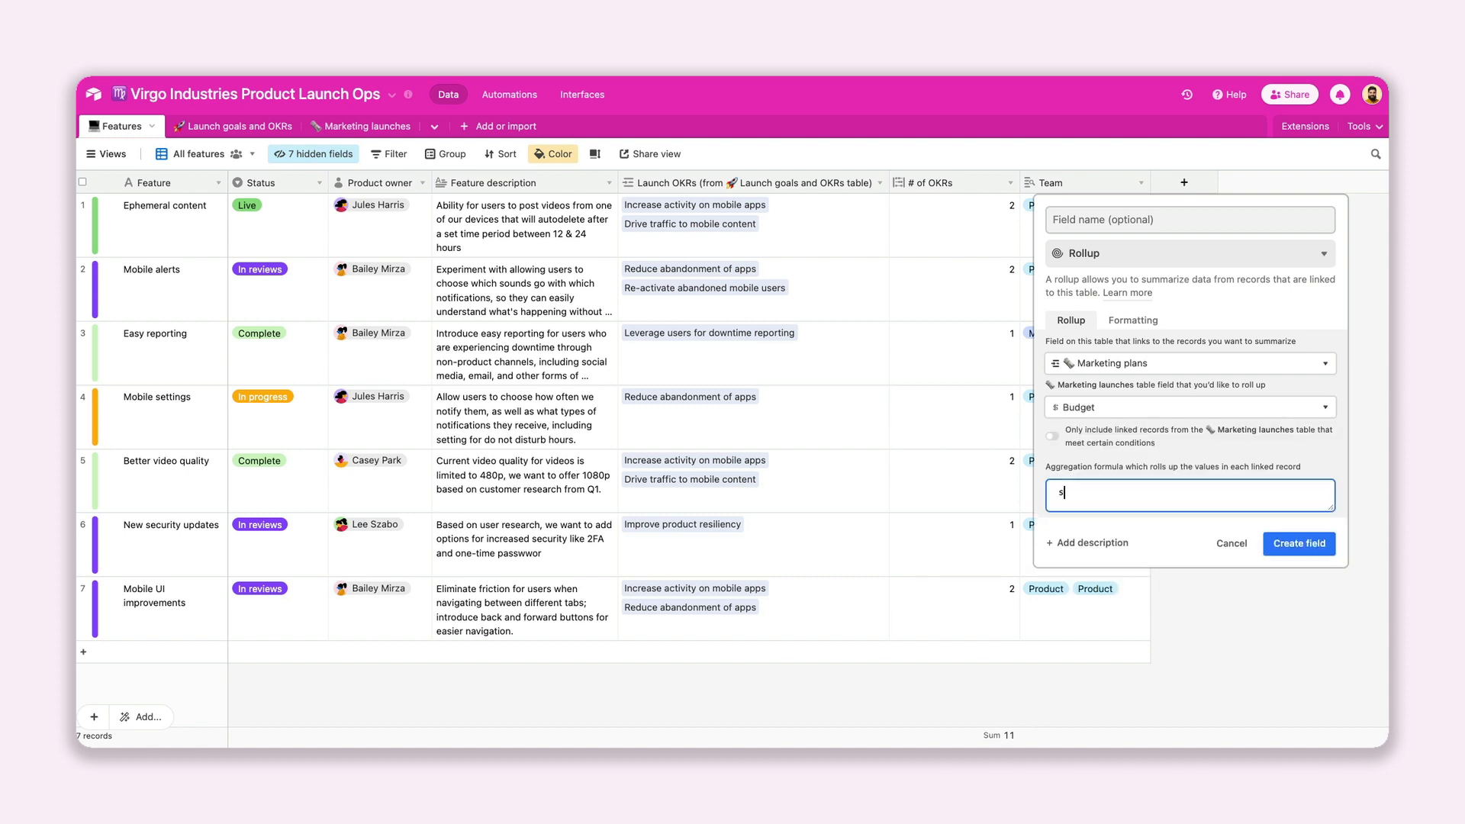
{"action": "left_click", "coordinate": [1297, 544]}
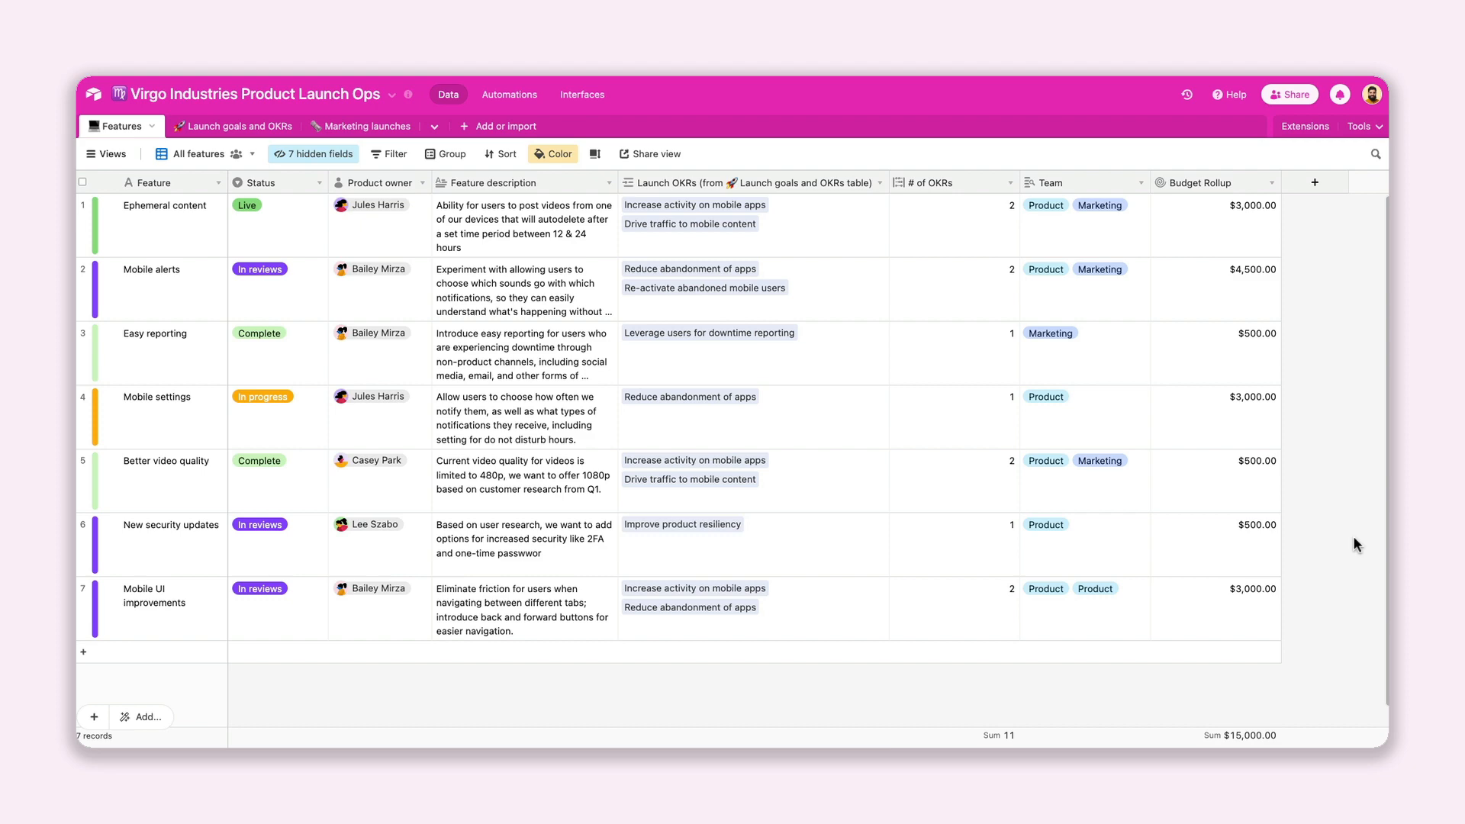
{"action": "left_click", "coordinate": [359, 126]}
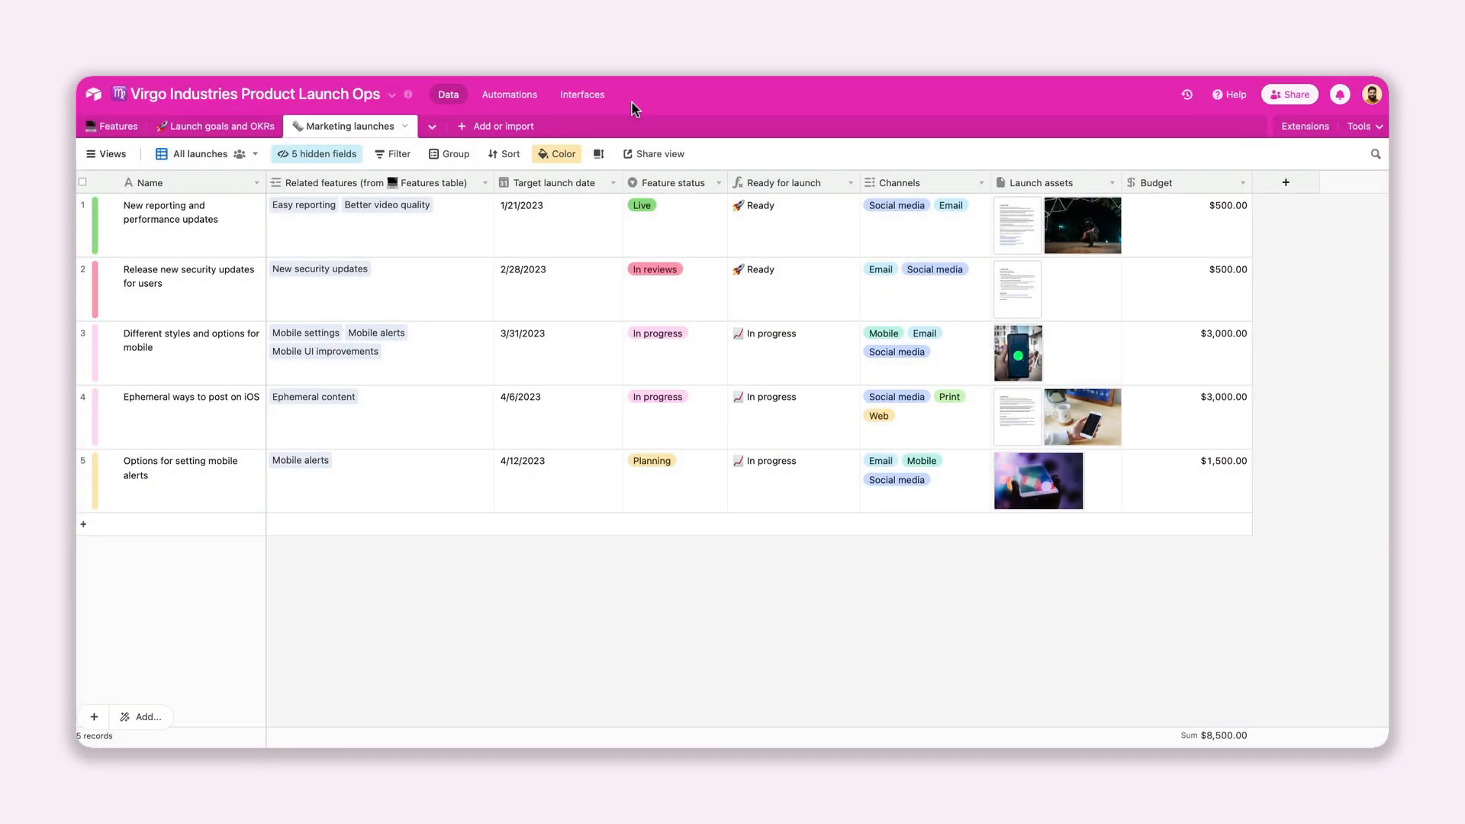
Insert a How many features? count field beside Related features, counting its records.
{"action": "left_click", "coordinate": [379, 182]}
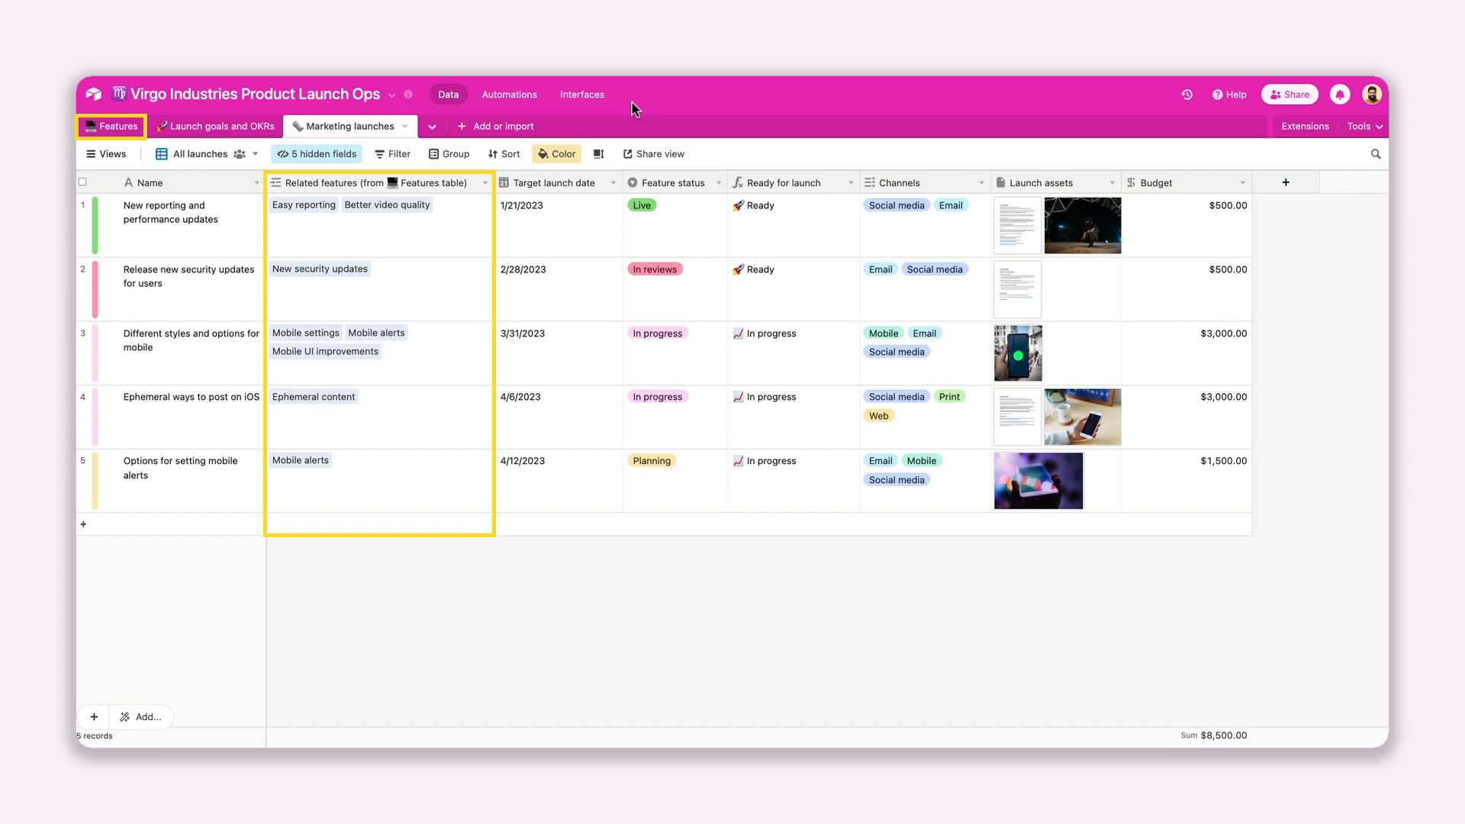
{"action": "left_click", "coordinate": [485, 182]}
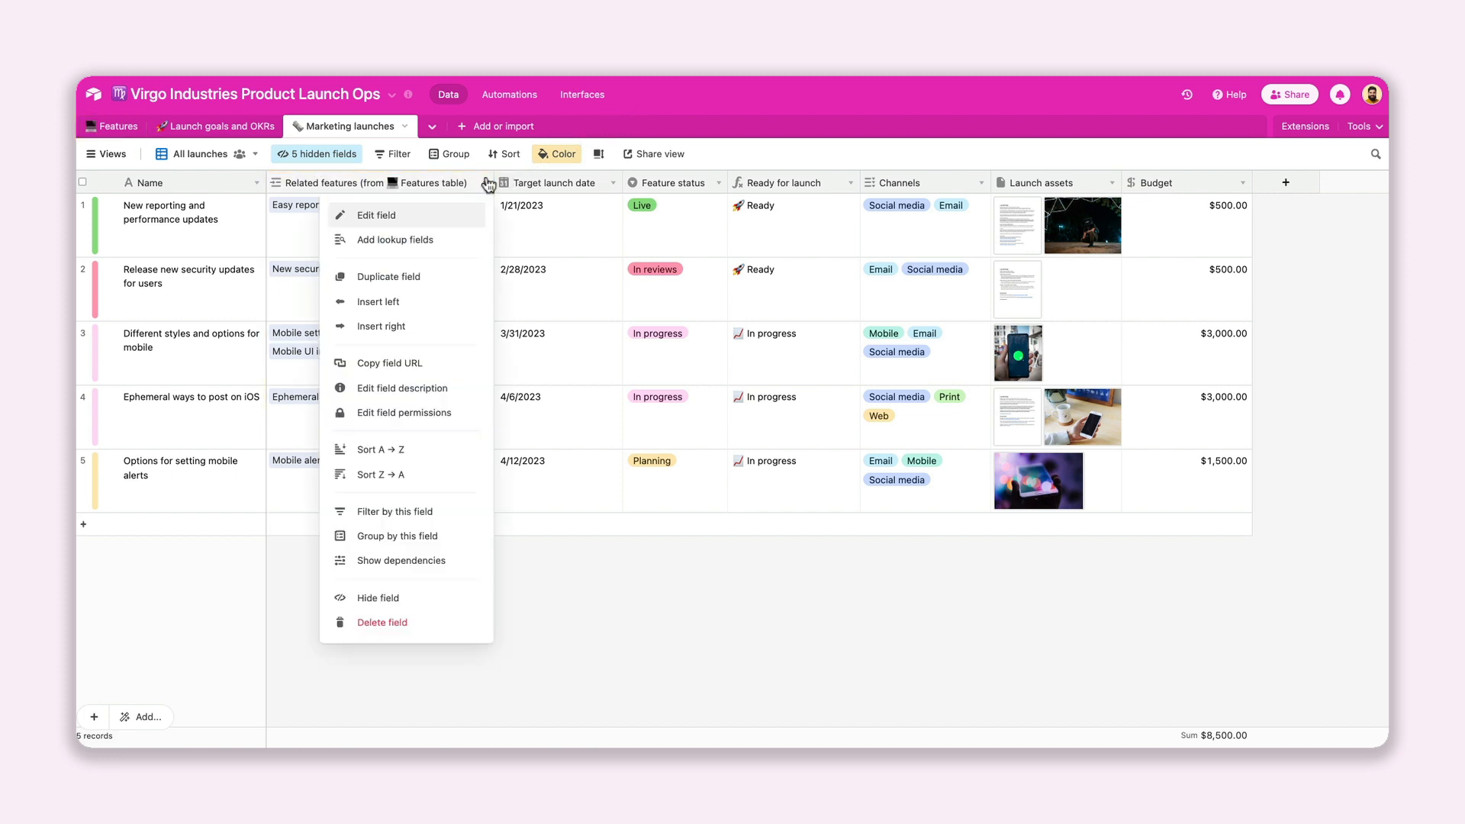
{"action": "left_click", "coordinate": [382, 327]}
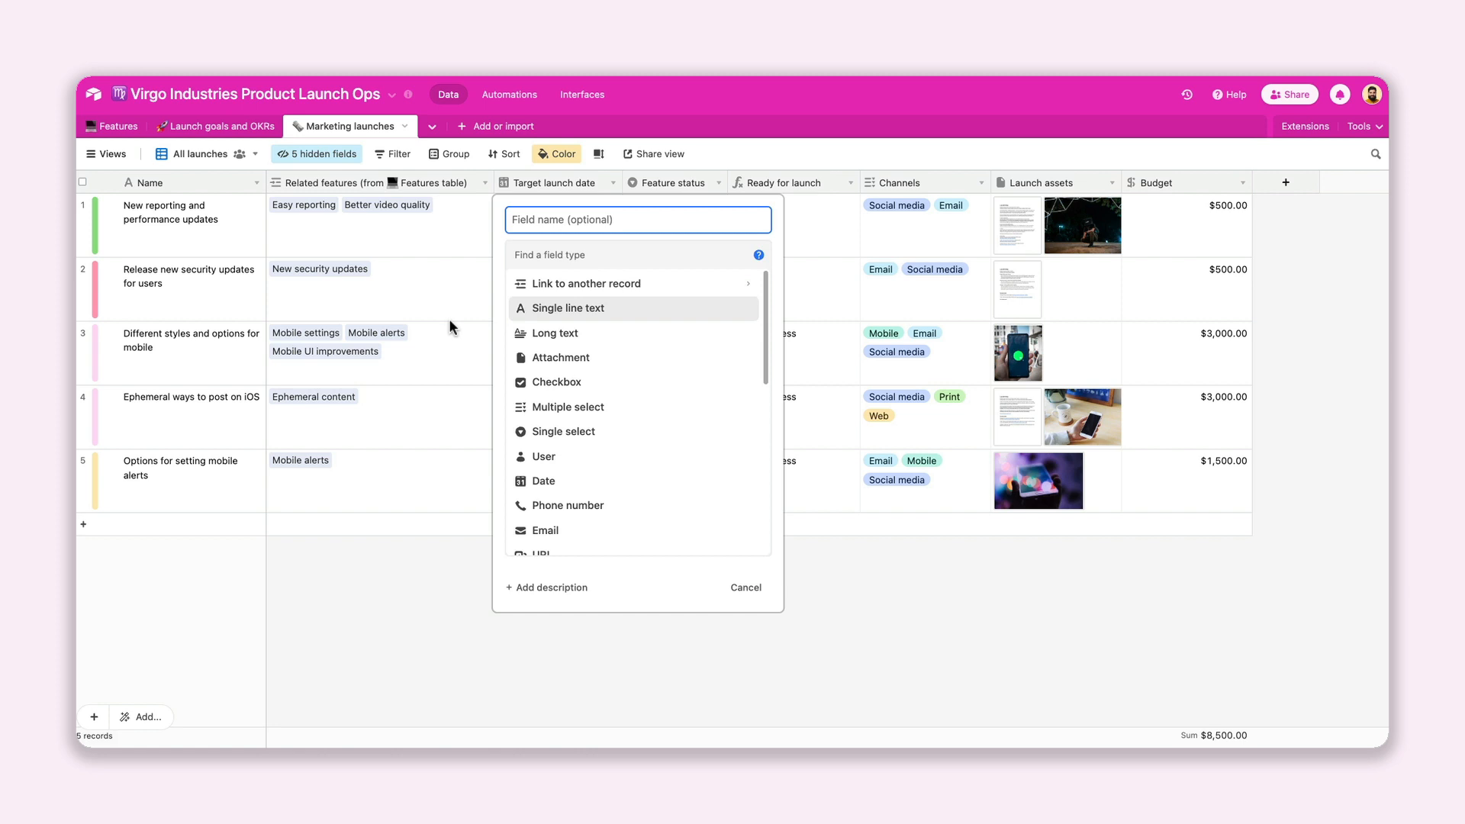
{"action": "type", "text": "How many features?"}
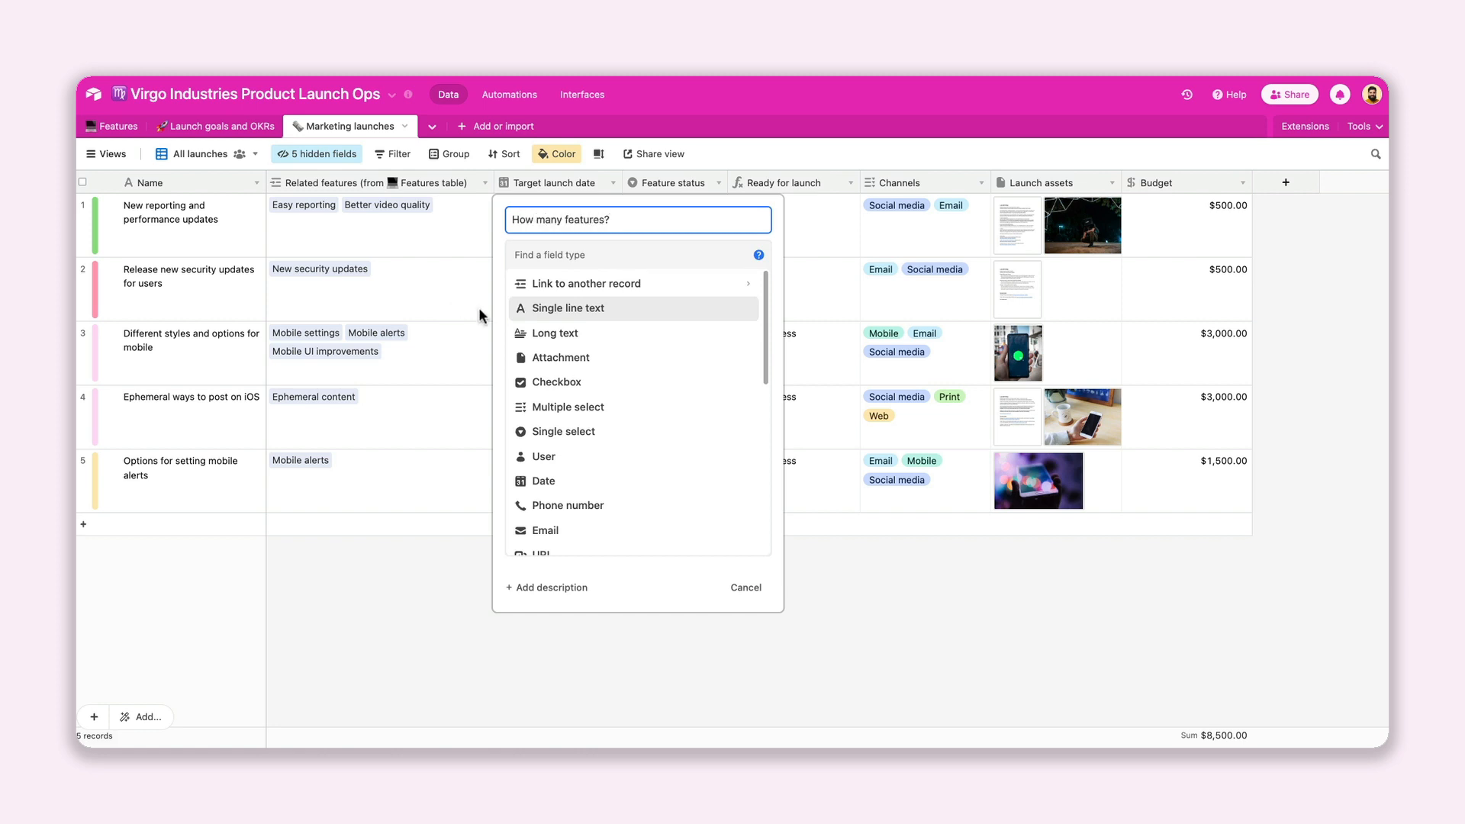
{"action": "scroll", "scroll_direction": "down", "scroll_amount": 3}
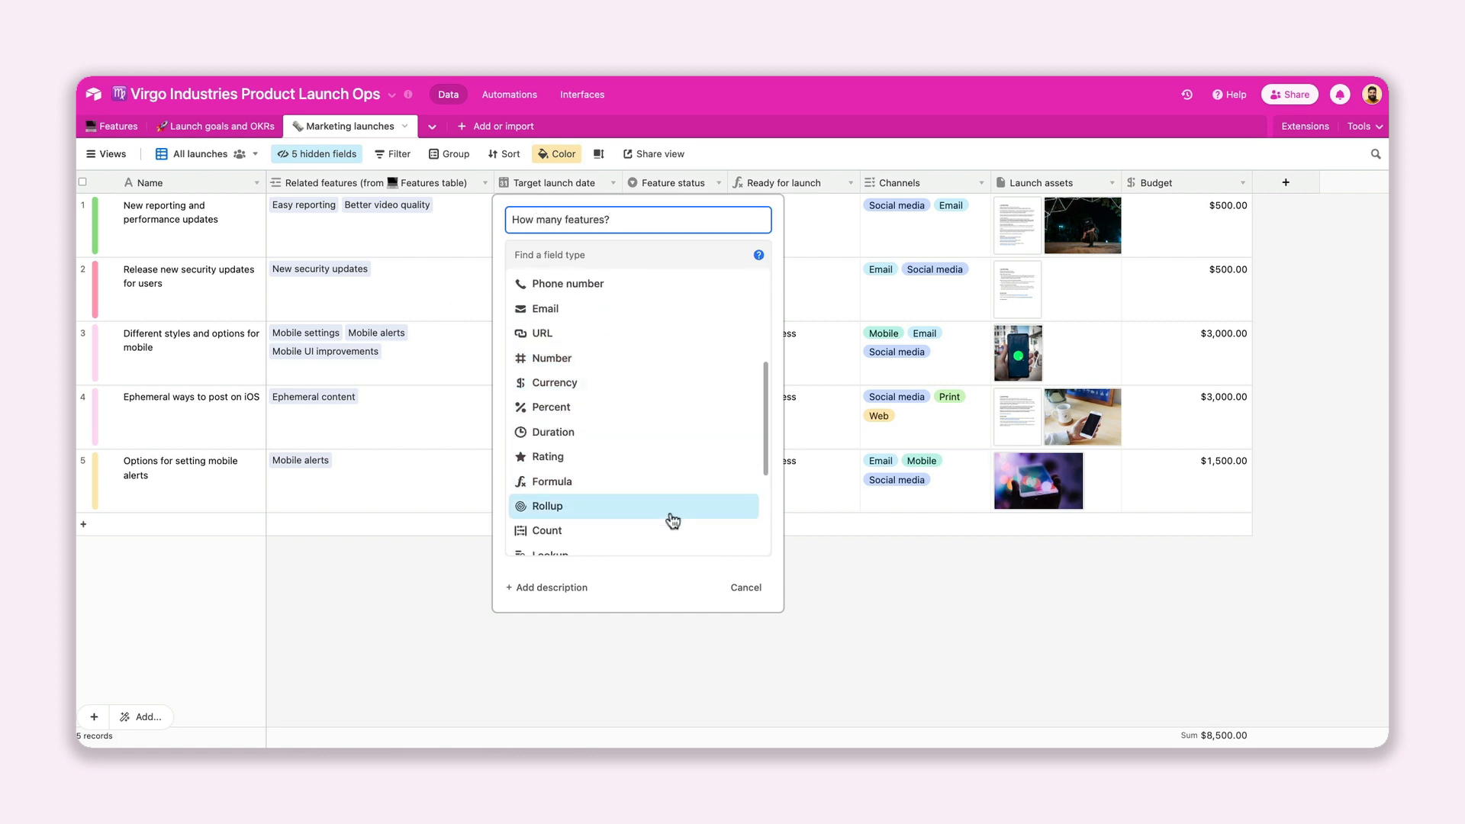
{"action": "left_click", "coordinate": [546, 530]}
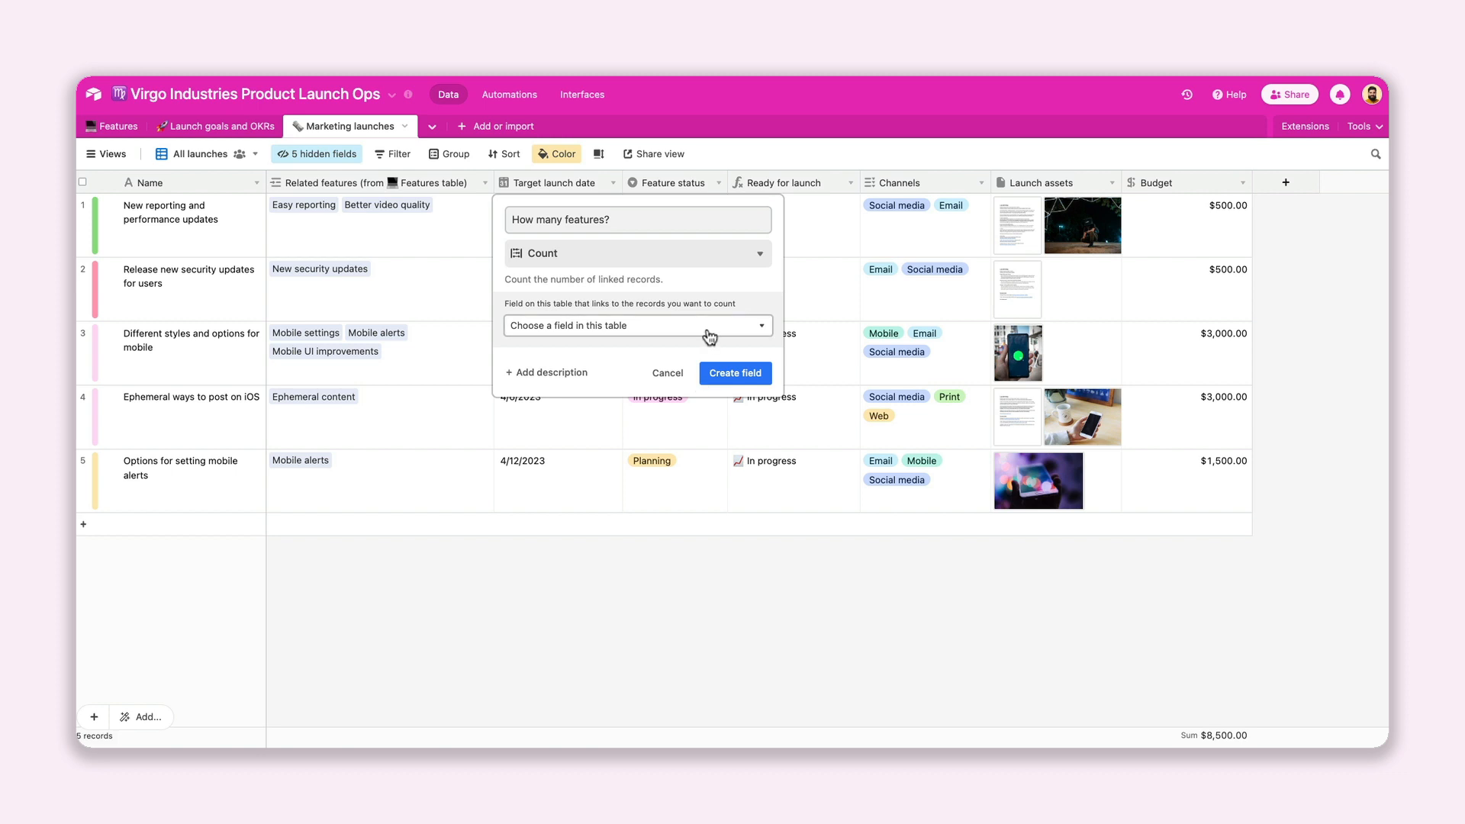
{"action": "left_click", "coordinate": [638, 325]}
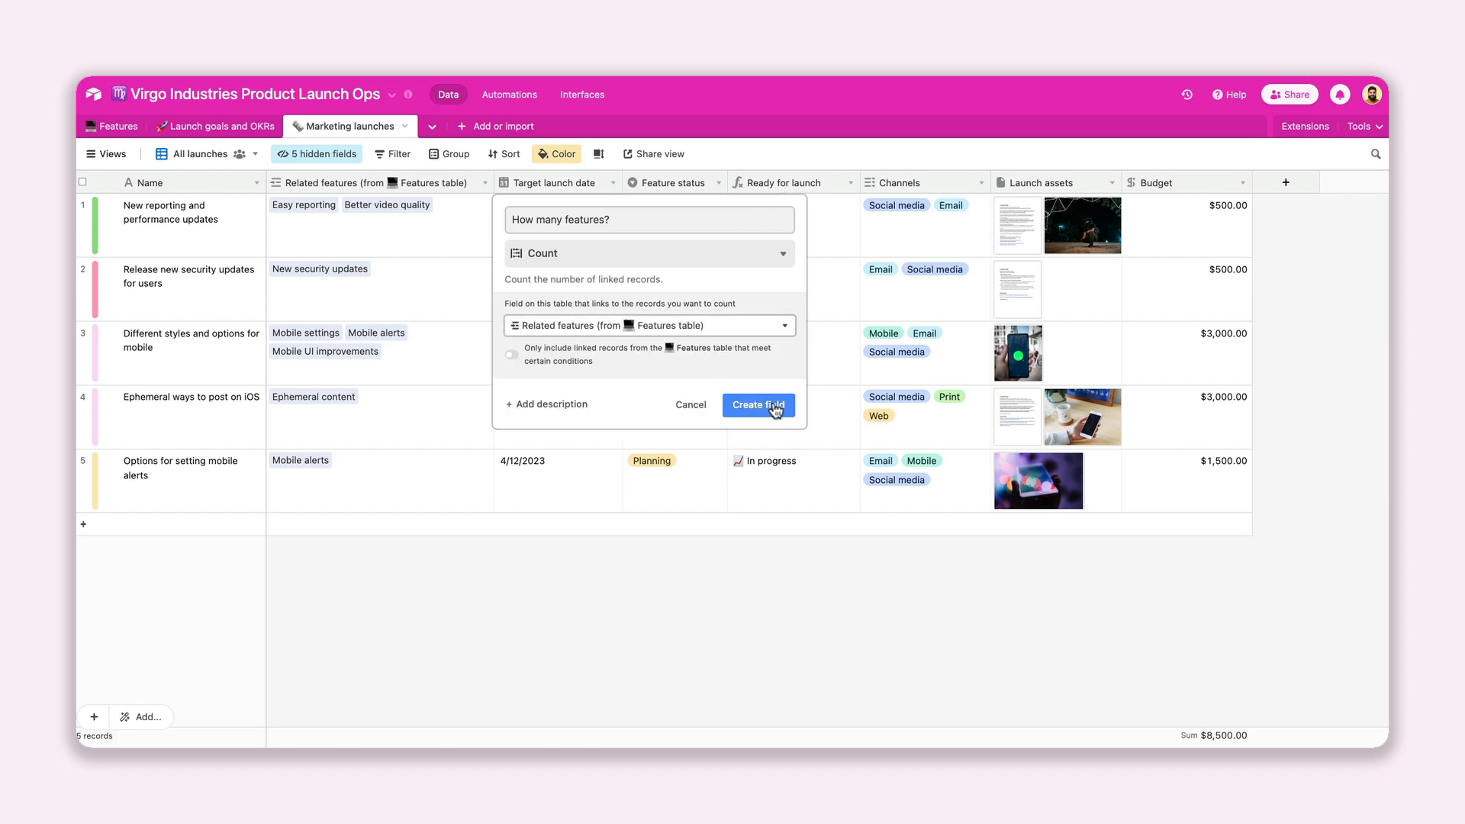
{"action": "left_click", "coordinate": [758, 405]}
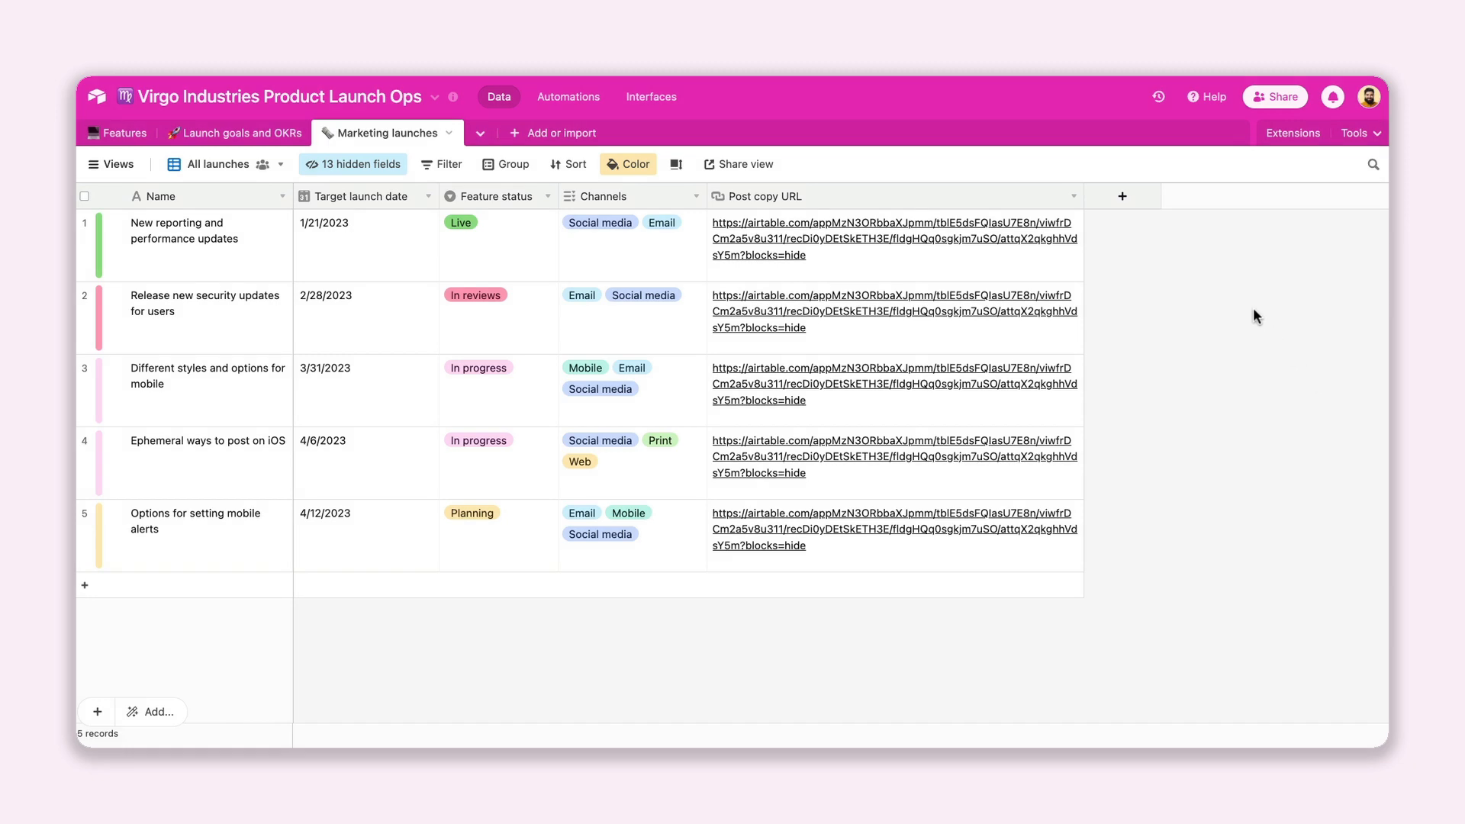
Add a Go to post info button field opening each launch's Post copy URL.
{"action": "left_click", "coordinate": [1122, 197]}
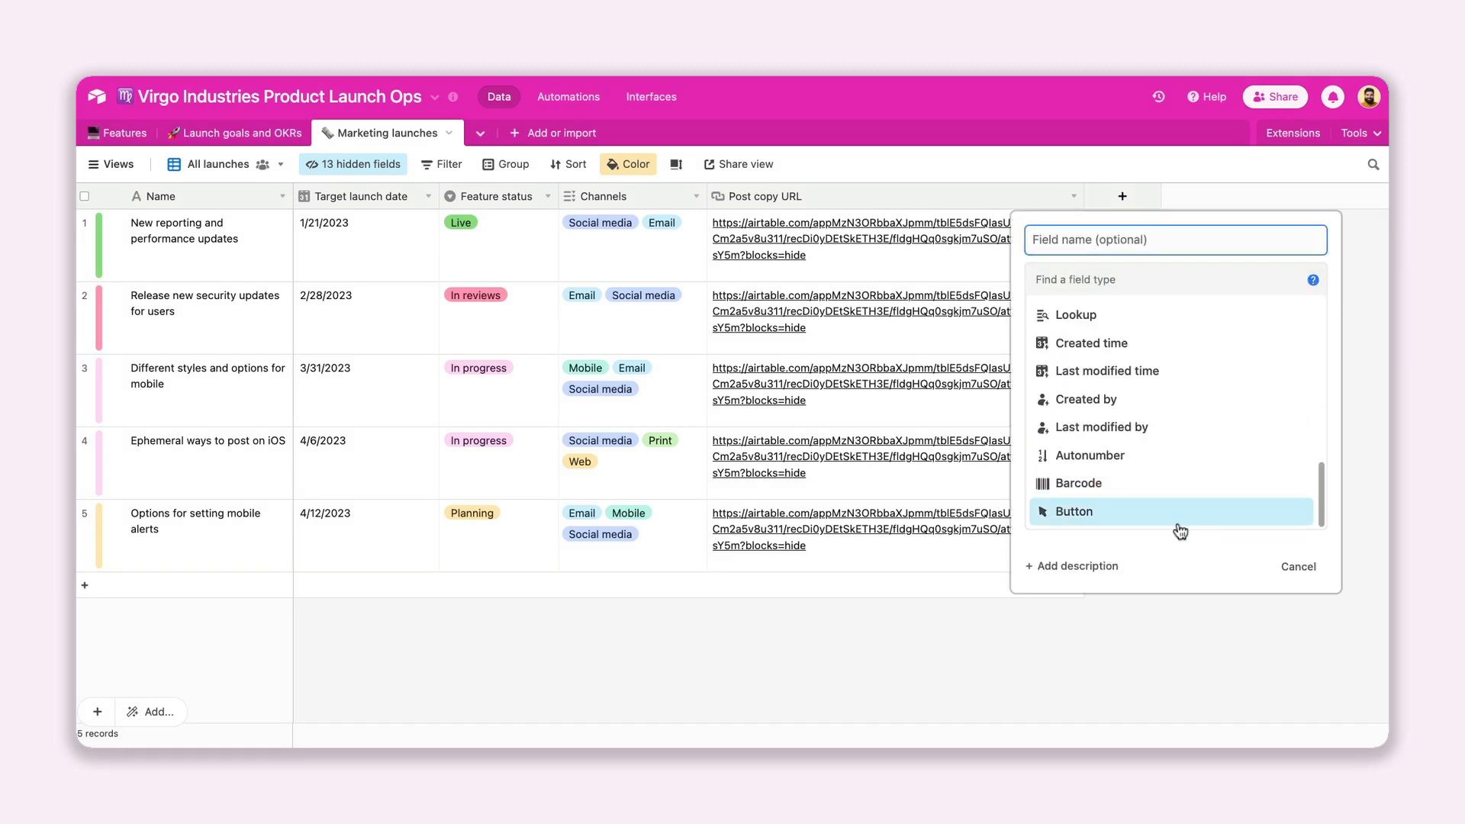
{"action": "left_click", "coordinate": [1073, 512]}
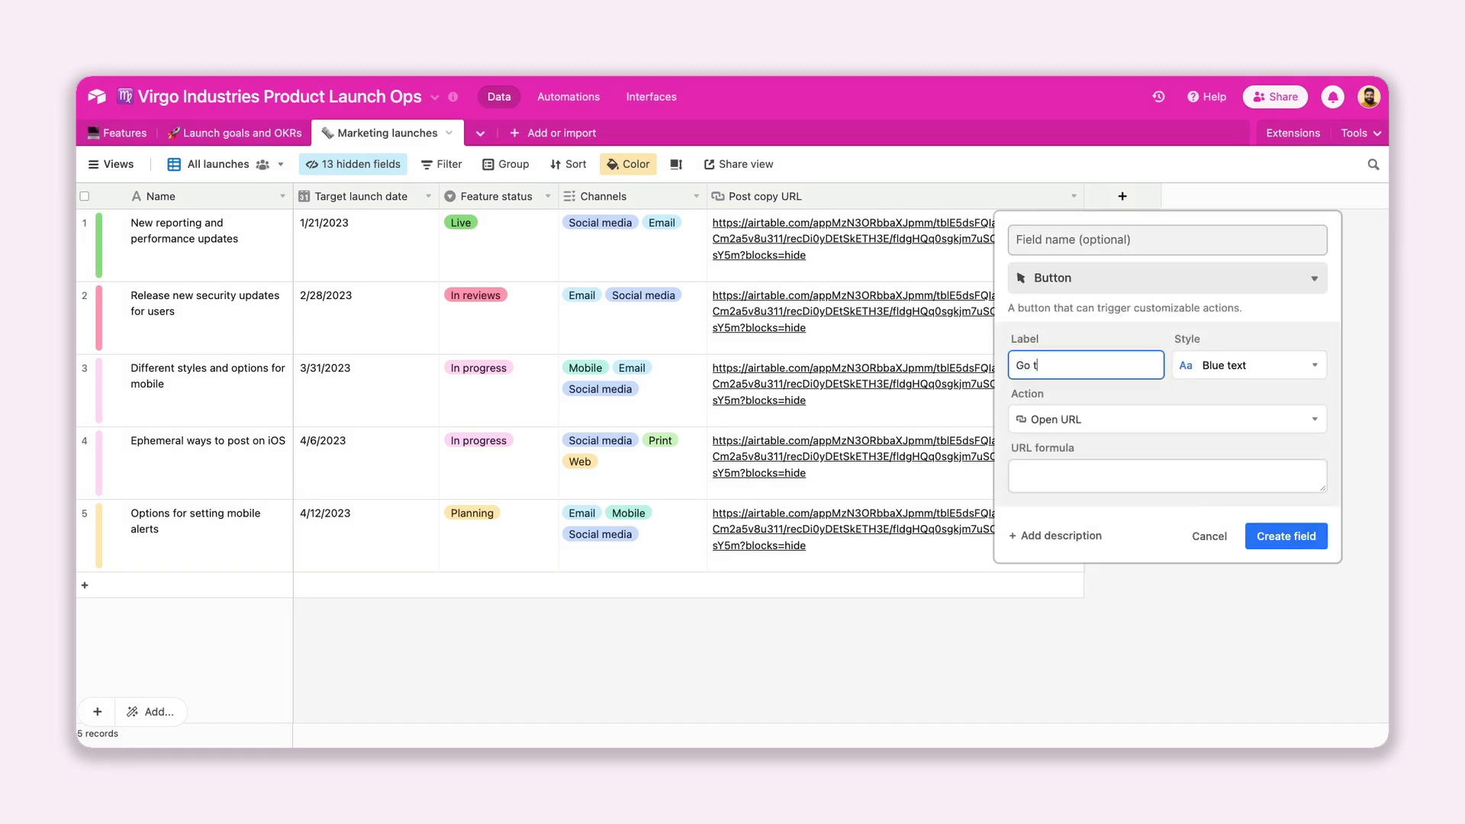
{"action": "type", "text": "o post info"}
{"action": "left_click", "coordinate": [1168, 476]}
{"action": "type", "text": "{Post copy URL}"}
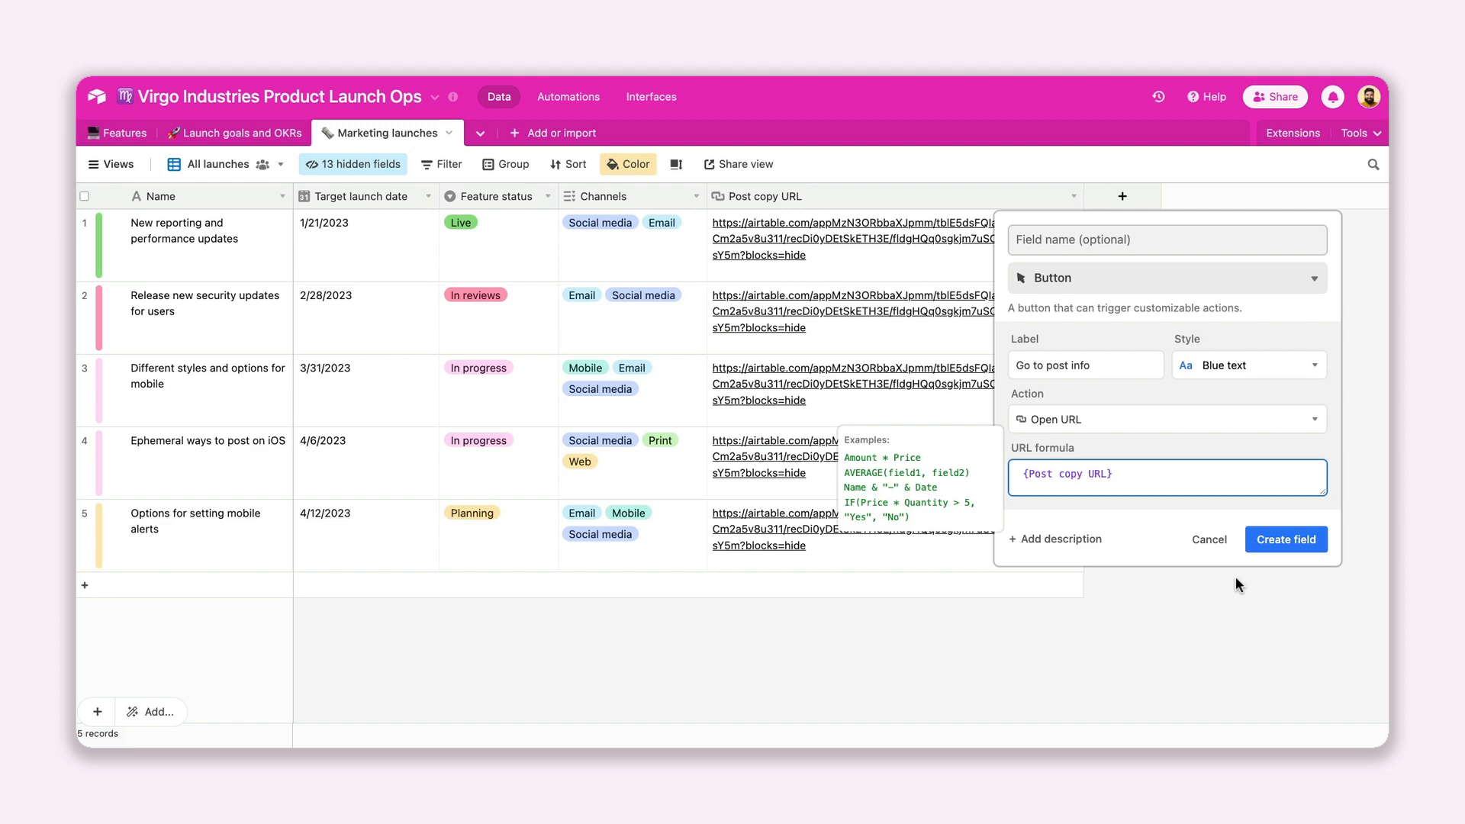
{"action": "left_click", "coordinate": [1285, 539]}
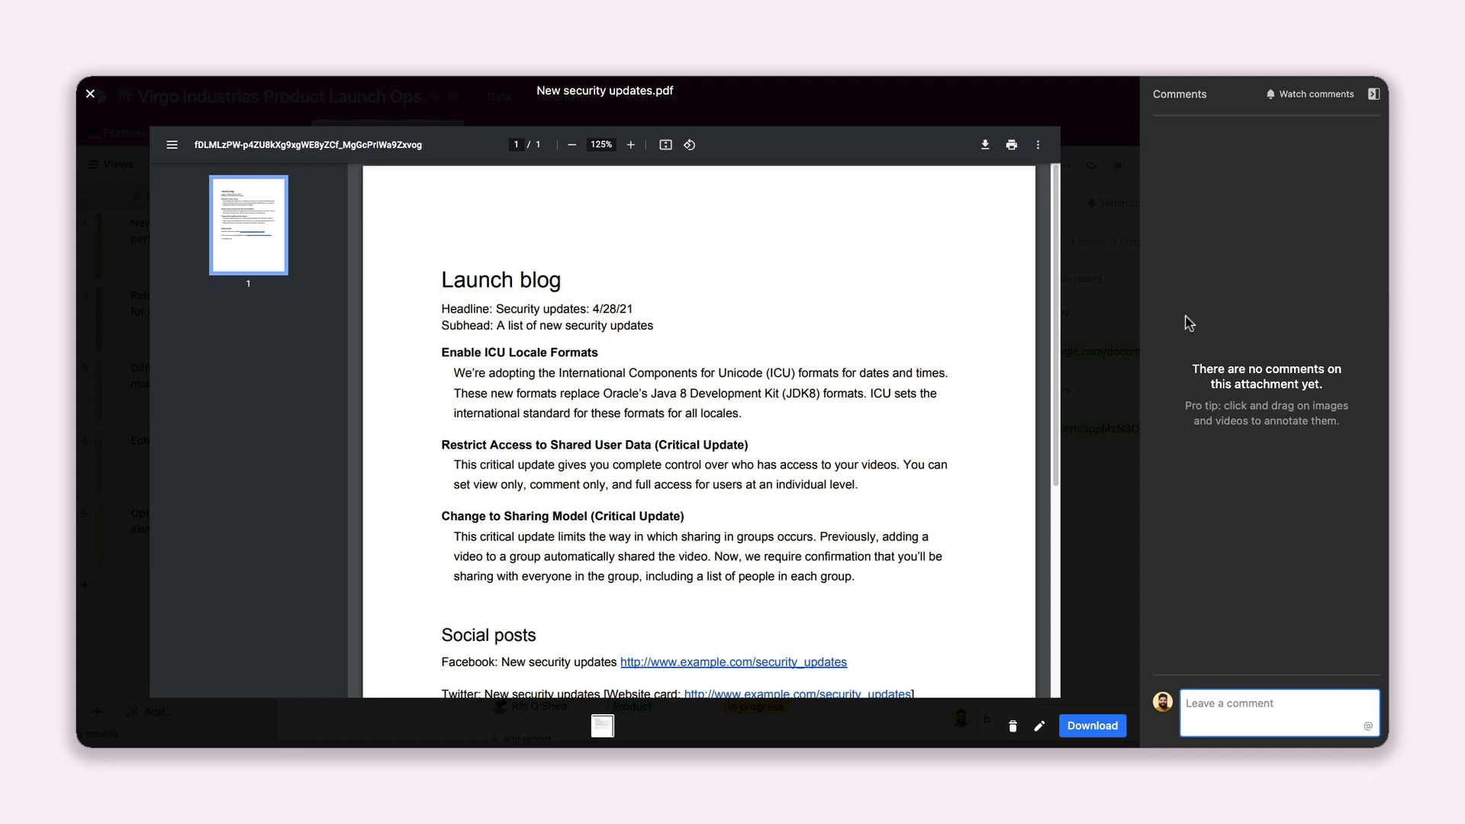
Close the New security updates PDF preview.
{"action": "left_click", "coordinate": [90, 93]}
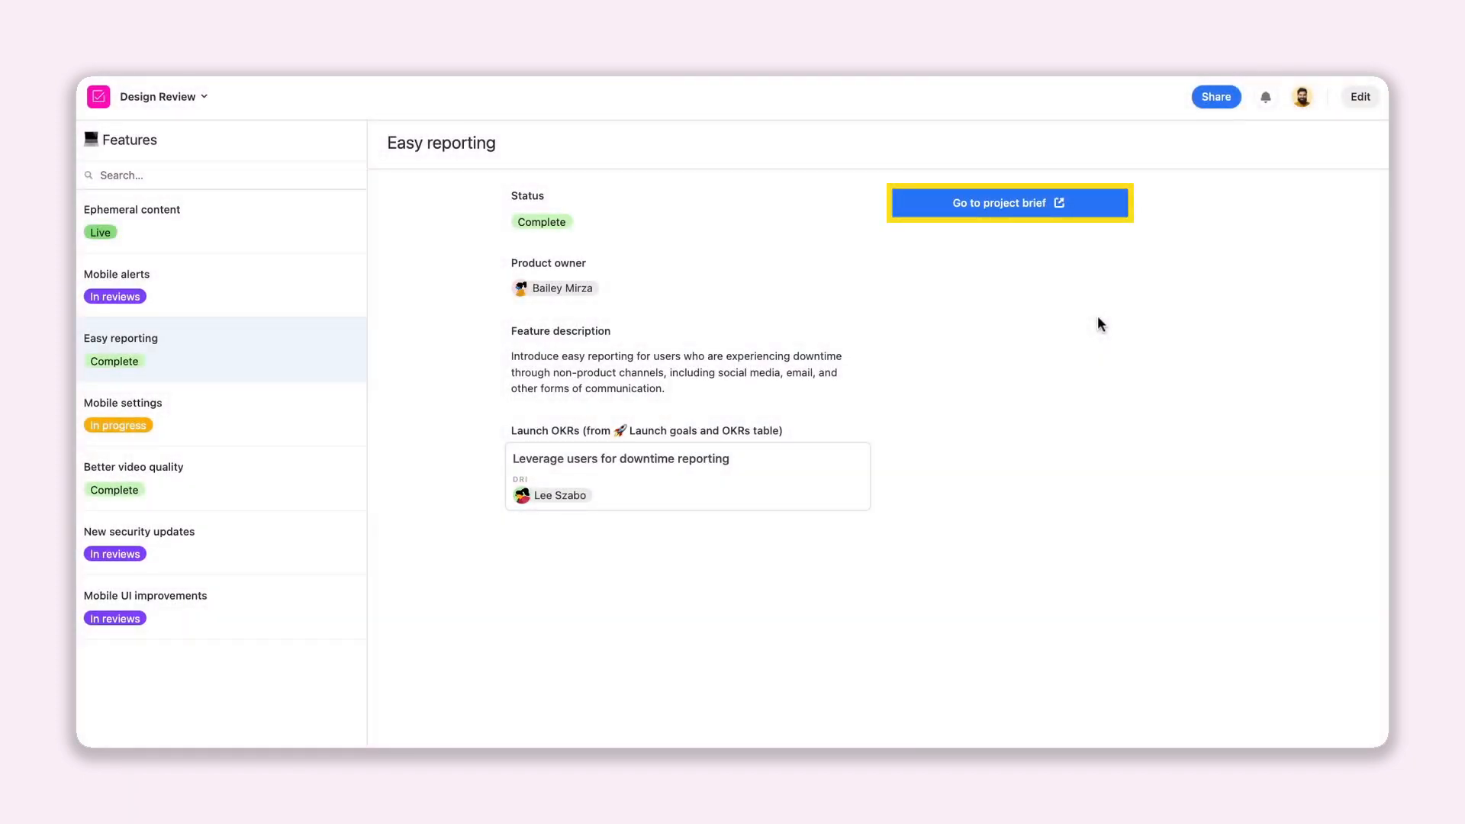
Return to the Features table with its project doc and marketing brief buttons.
{"action": "left_click", "coordinate": [1009, 203]}
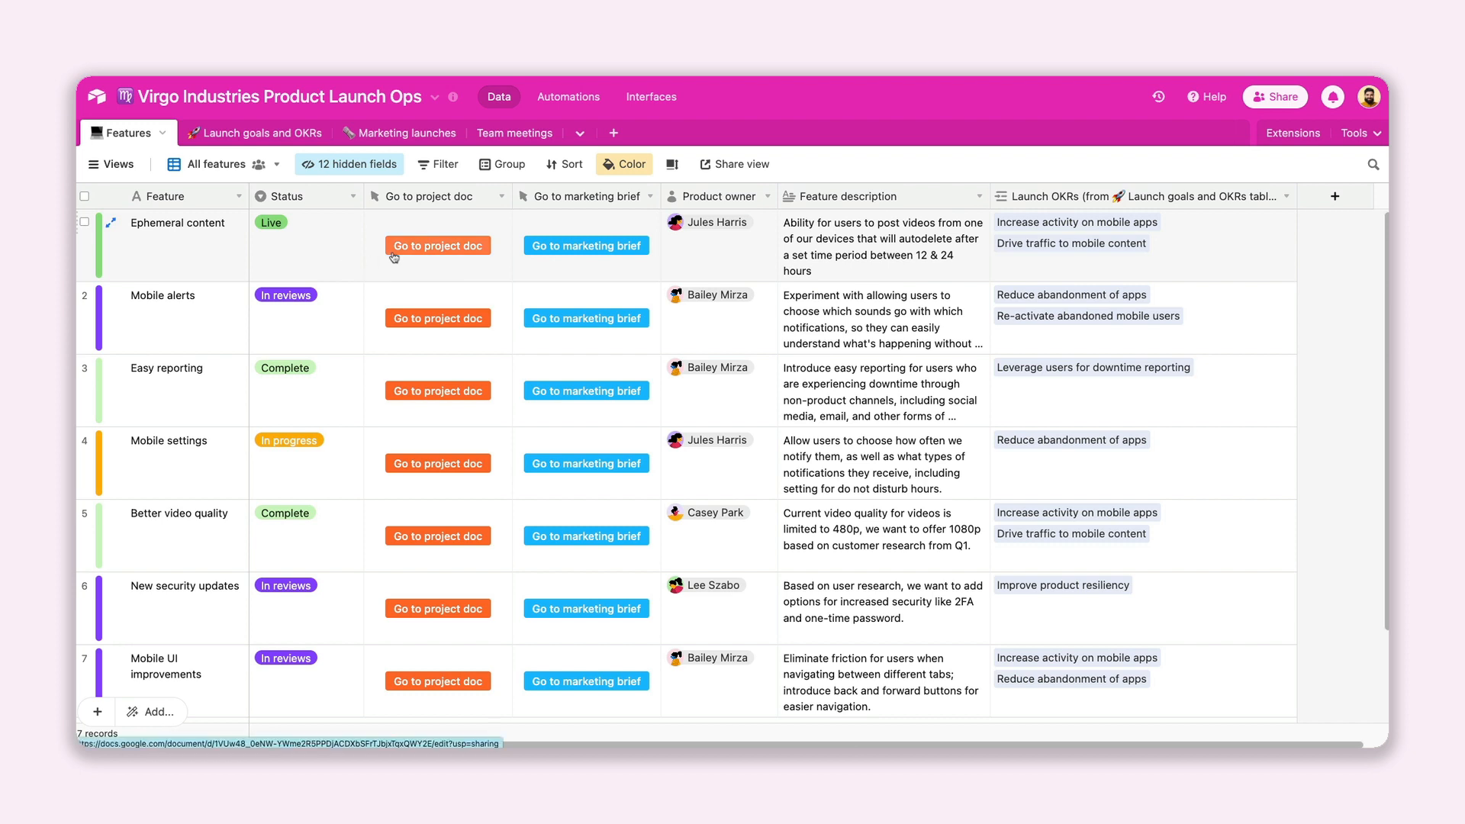
{"action": "mouse_move", "coordinate": [586, 244]}
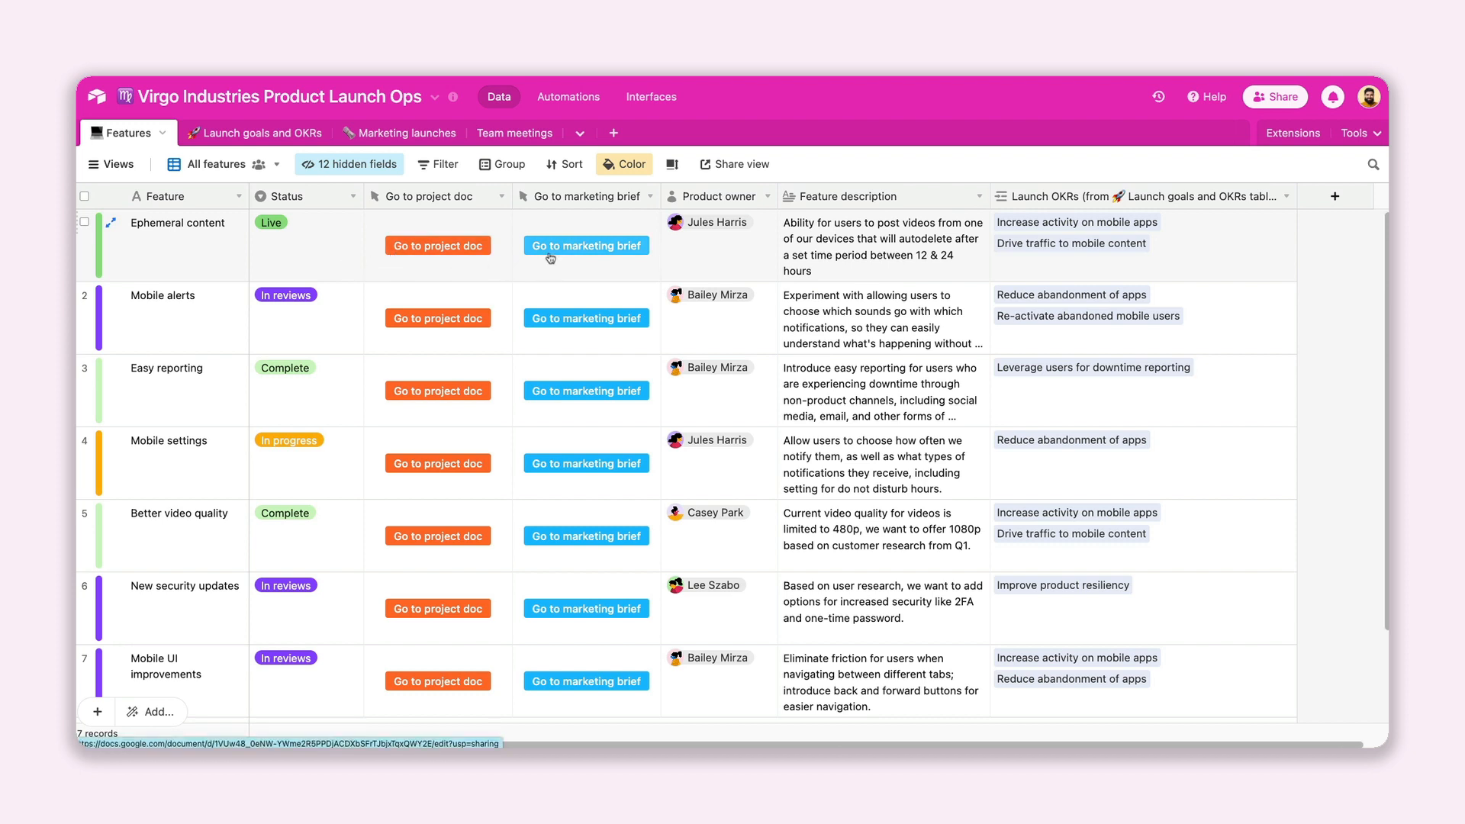